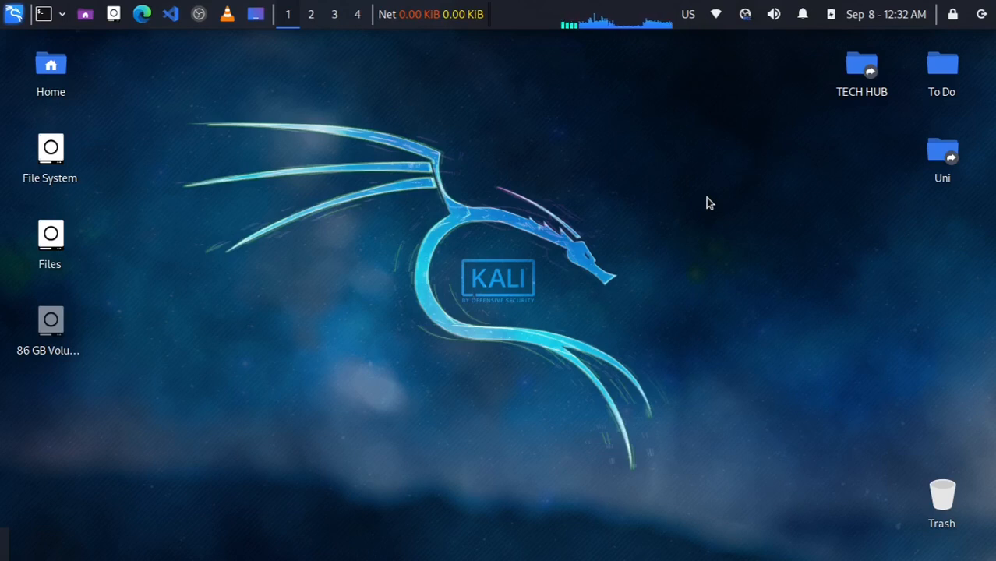
mouse_move(122, 60)
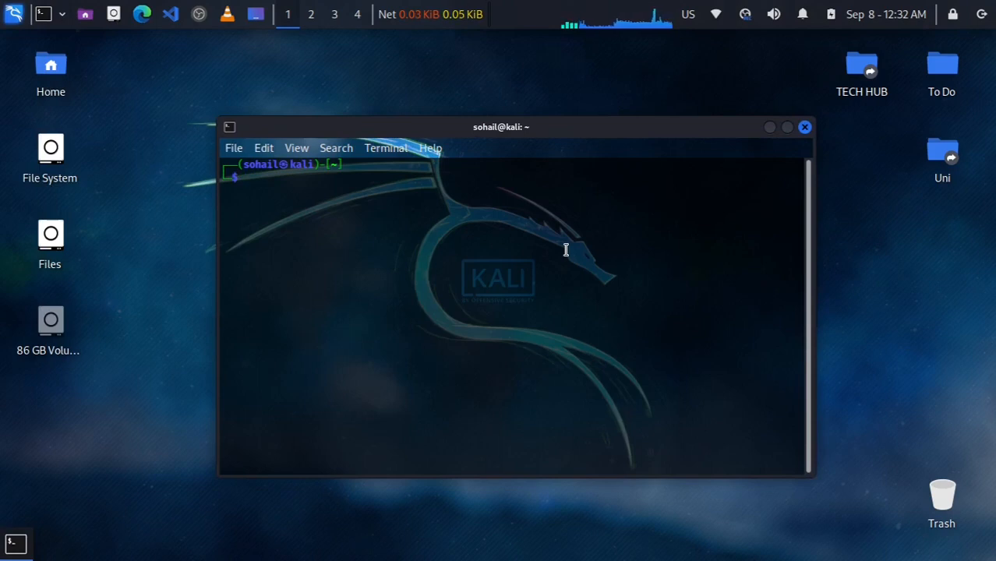
Step: Check snapd --version (not found), then run sudo apt purge snapd with the sudo password
text(snapd)
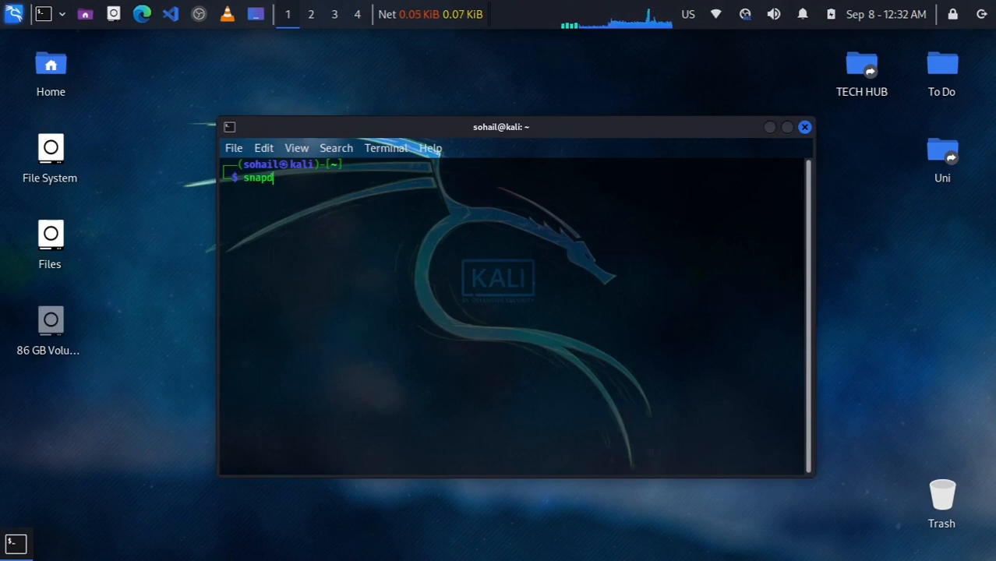
text(--version)
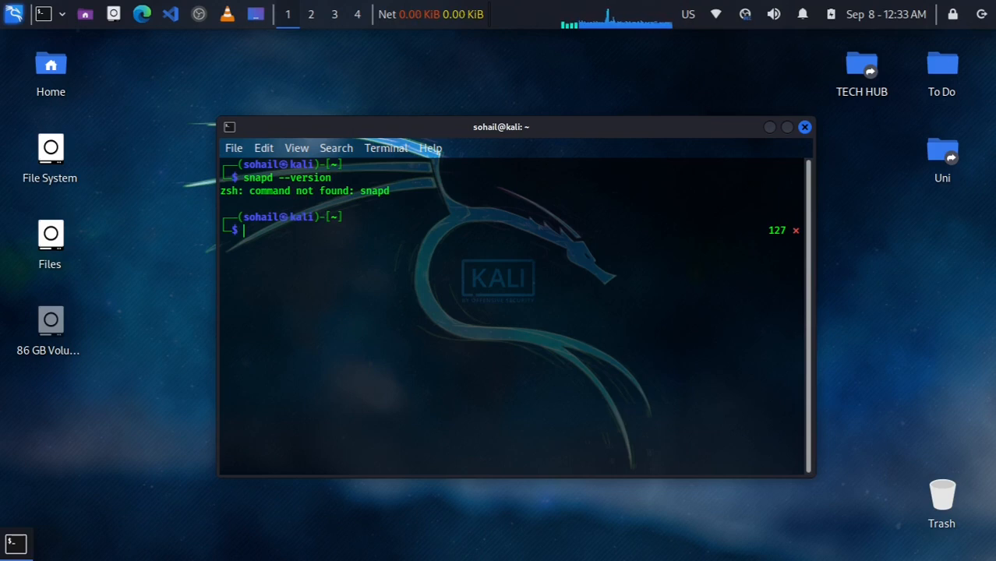
text(sudo)
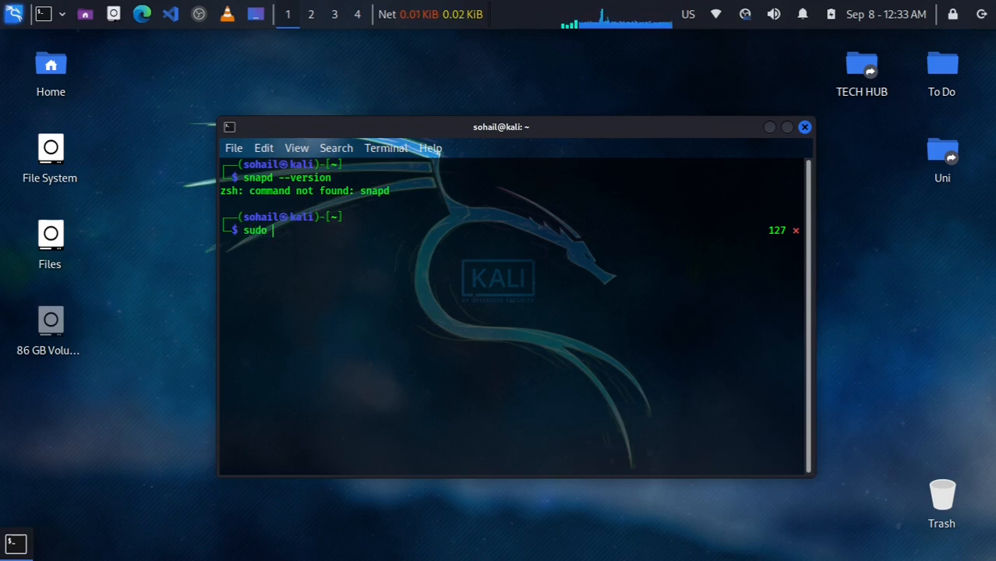
text(apt)
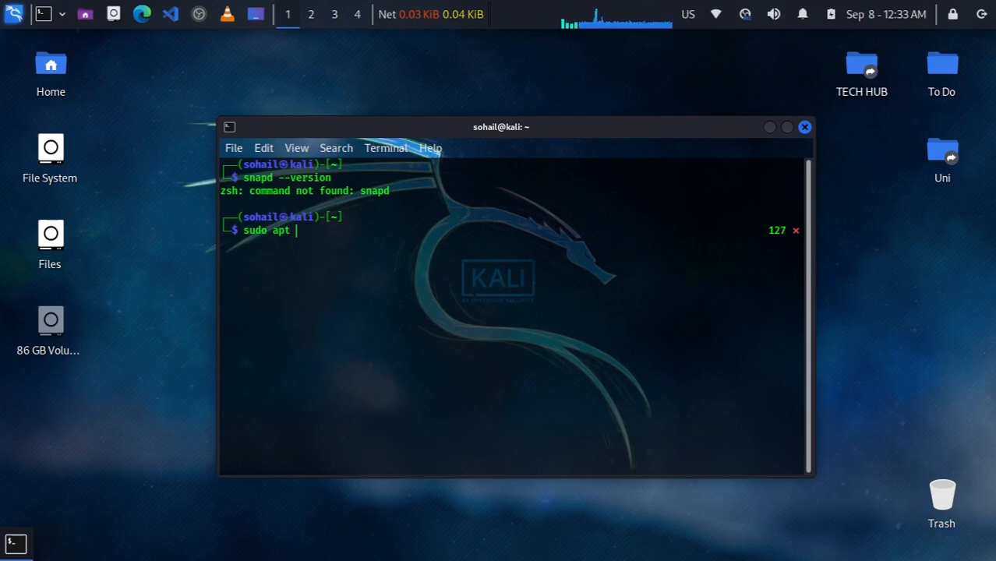
text(purge)
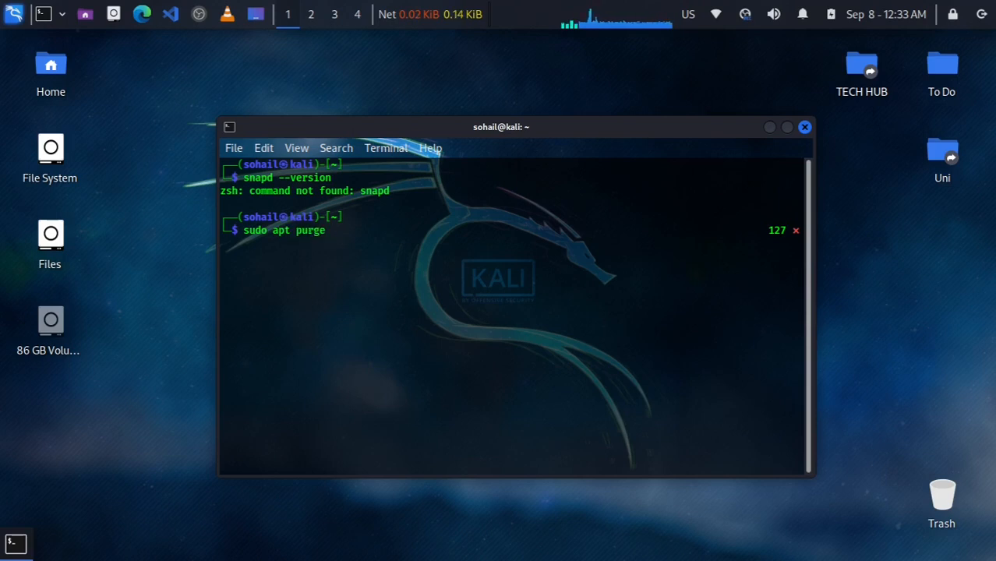
text(snapd)
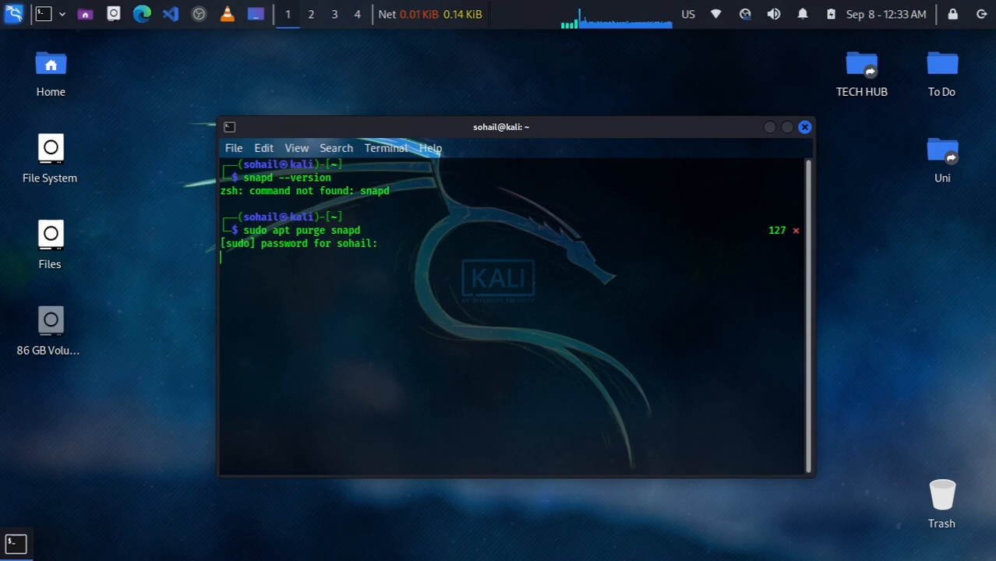
key(Return)
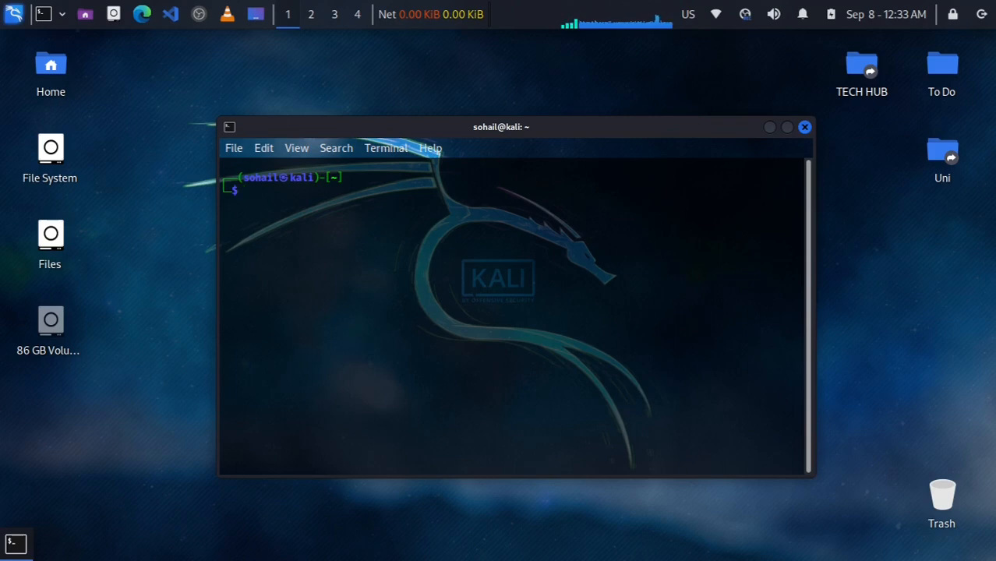
Step: Install snapd with sudo apt install snapd and clear the screen afterwards
text(s)
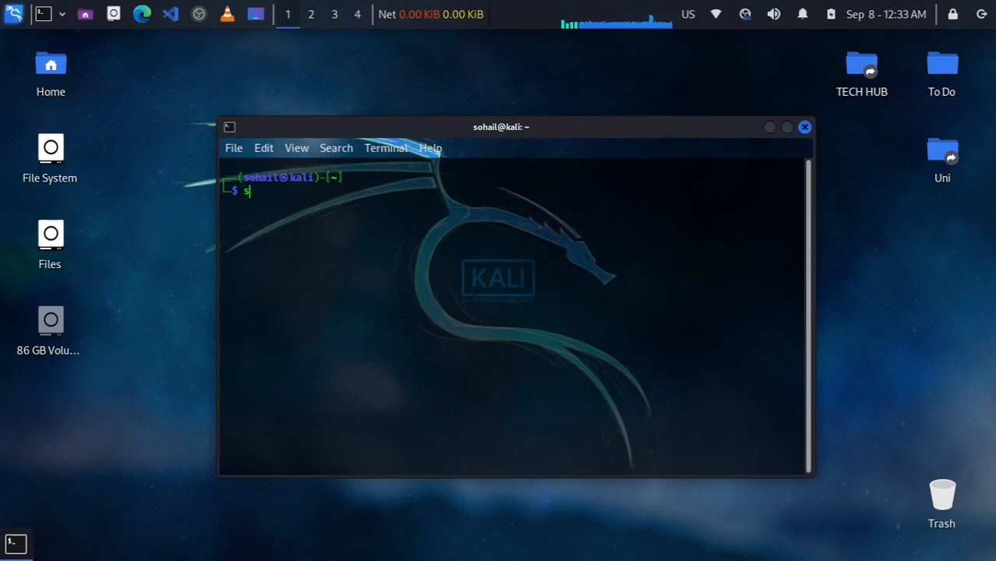
text(udo apt)
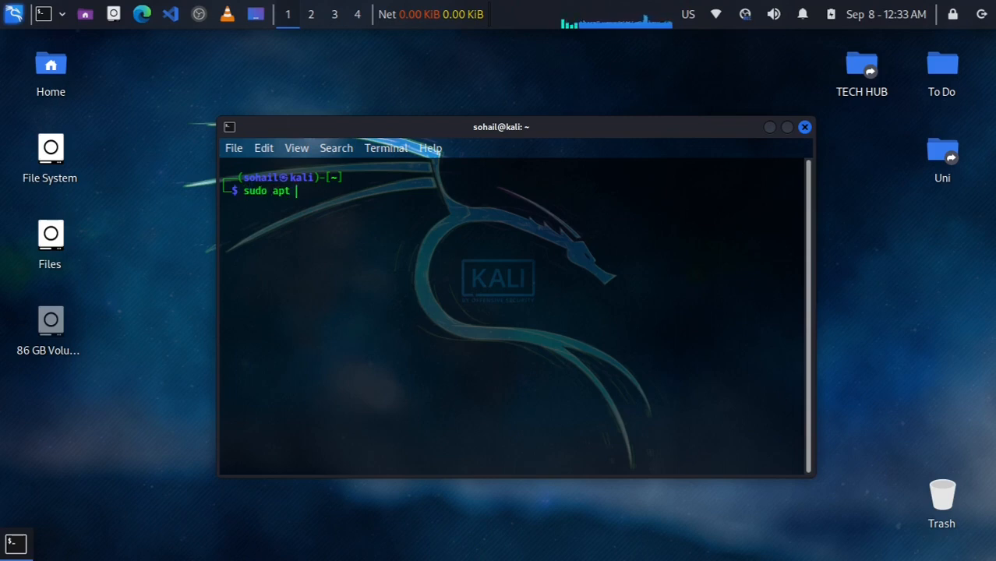
text(install snapd)
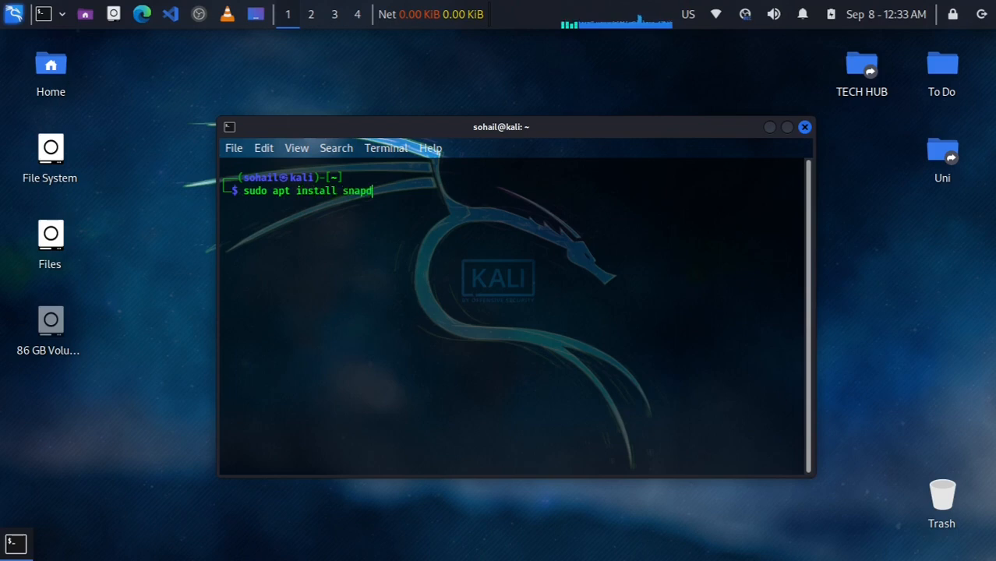
key(Return)
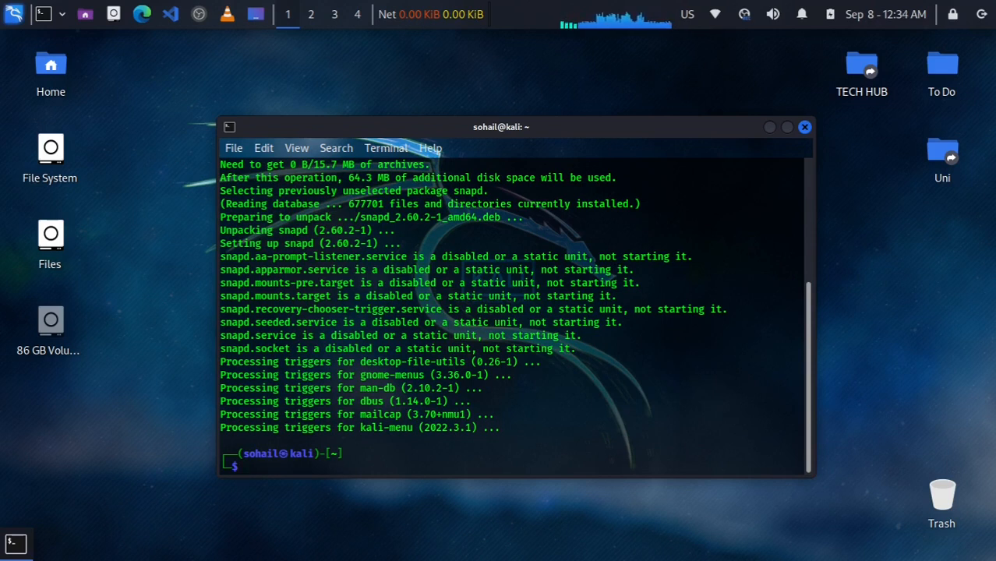
text(clea)
text(sudo)
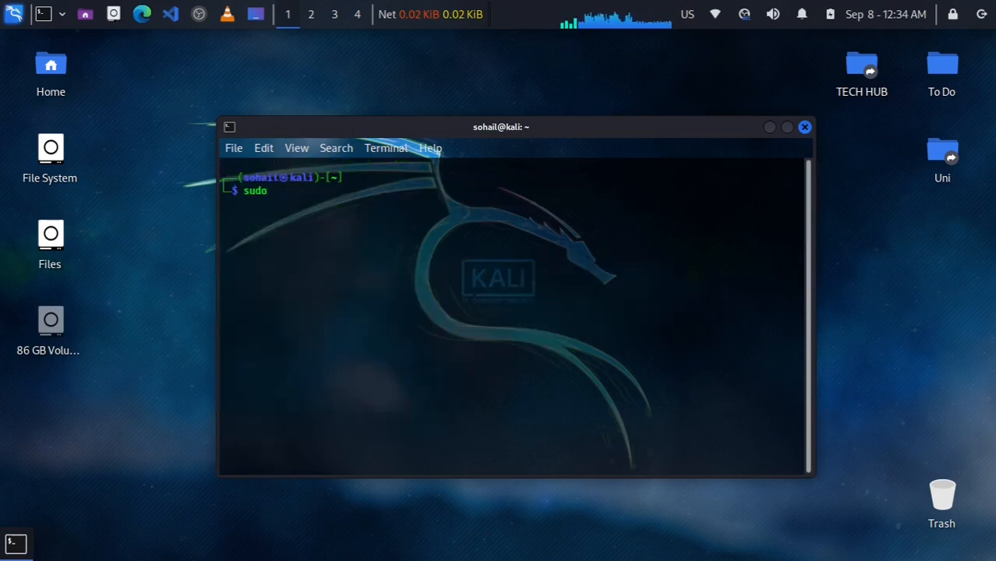
Step: Start the snapd service with sudo systemctl start snapd
text(systemctl)
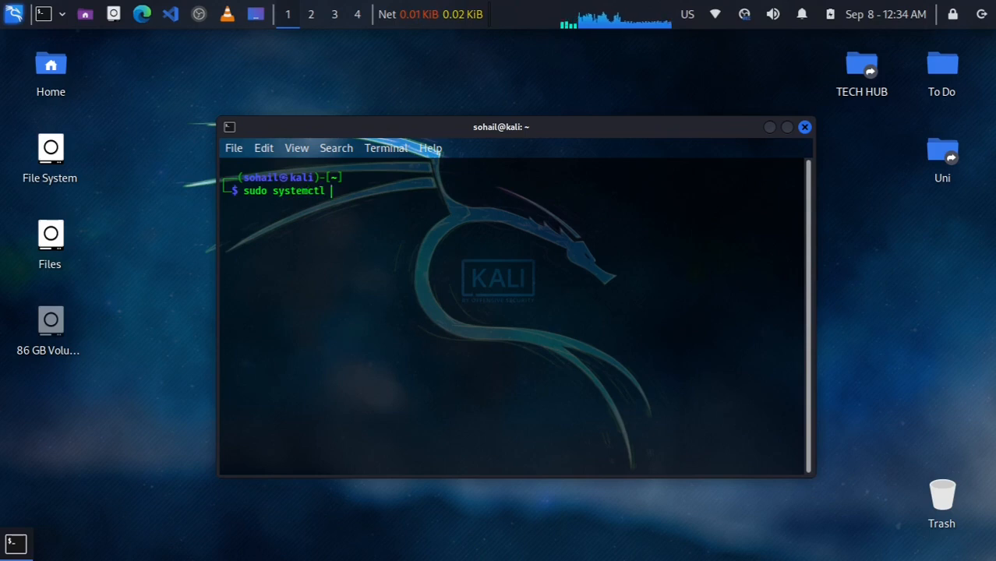
text(start sna)
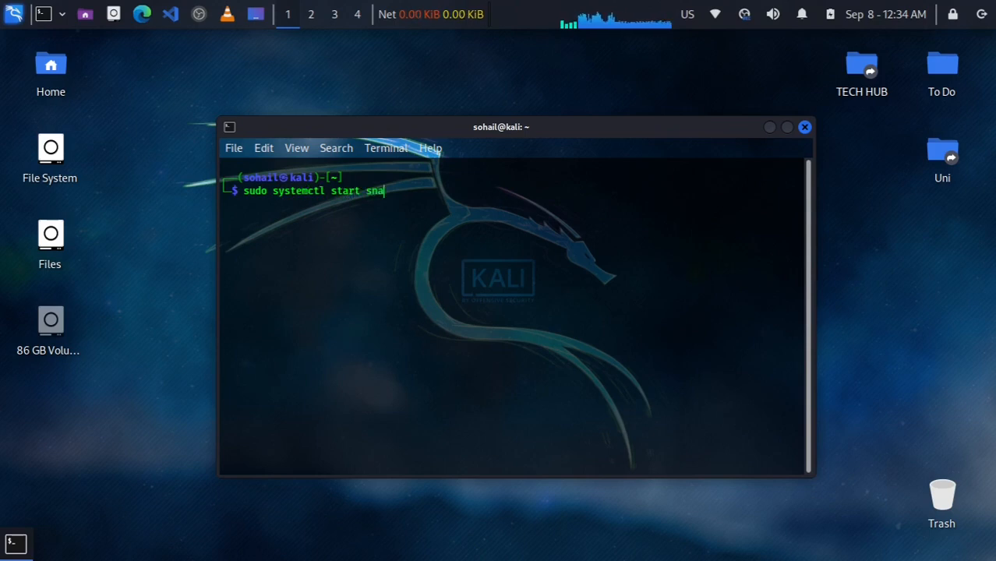
text(pd)
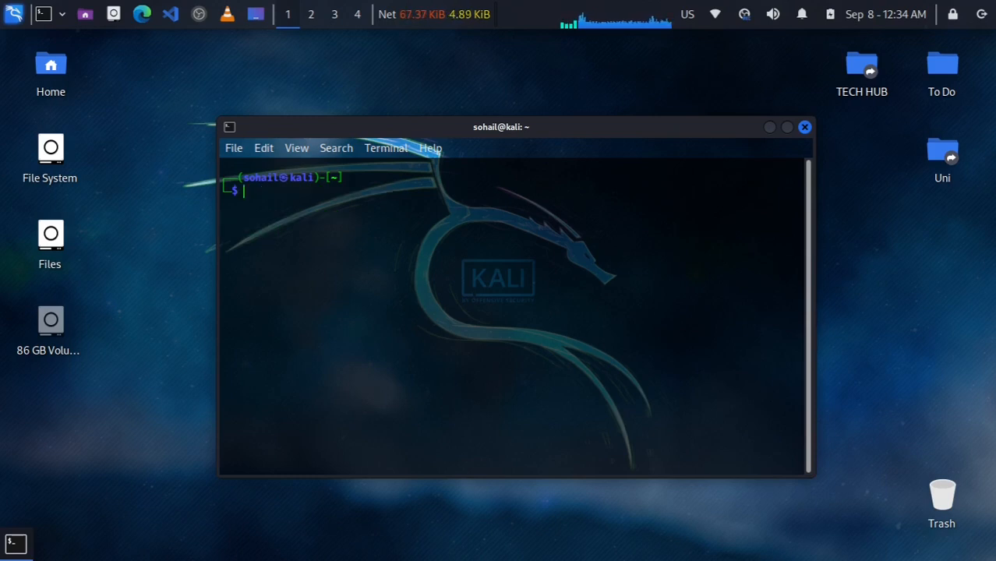
Step: Enable the snapd socket now and at boot via sudo systemctl enable --now snapd.socket, then clear
text(su)
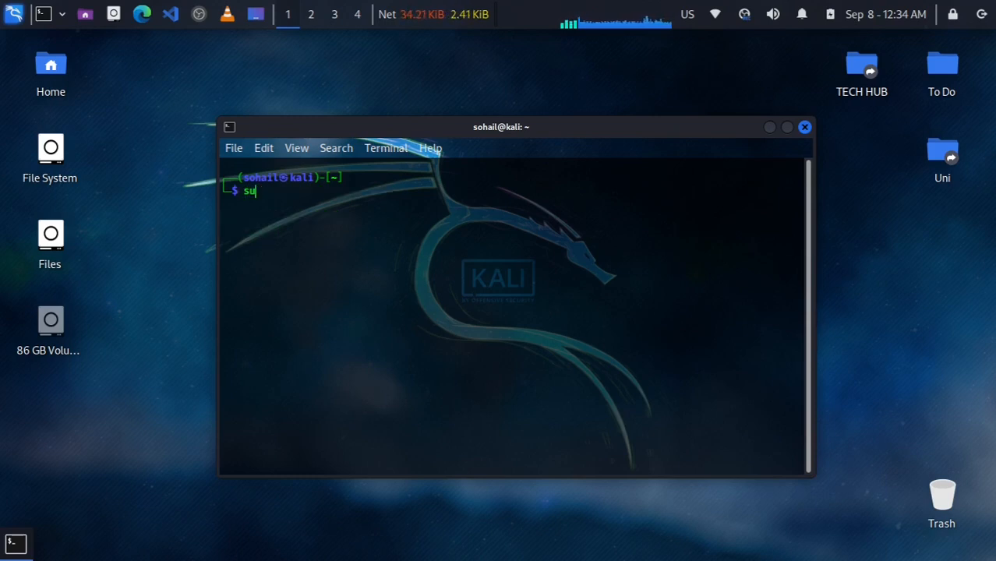
text(sudo su)
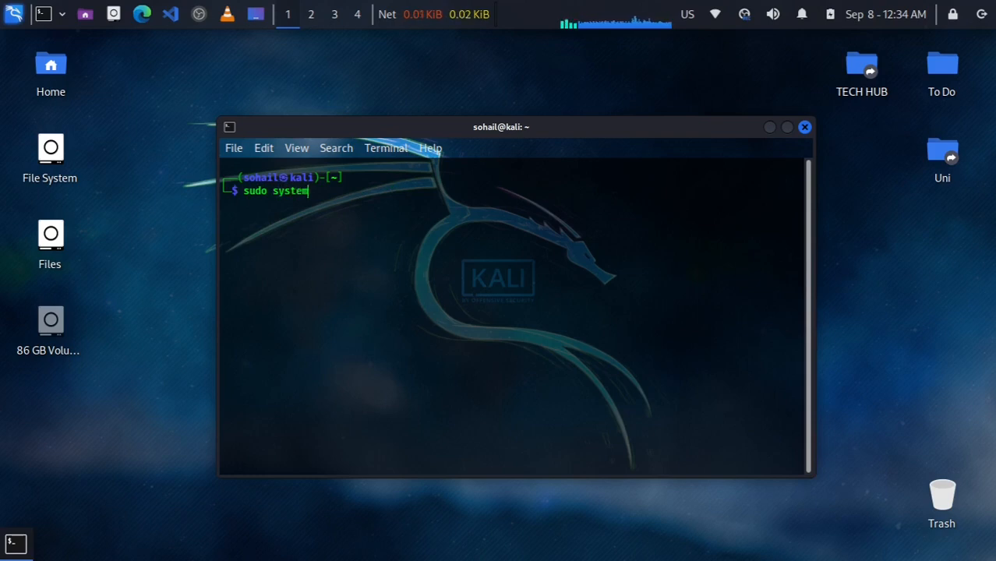
text(ctl)
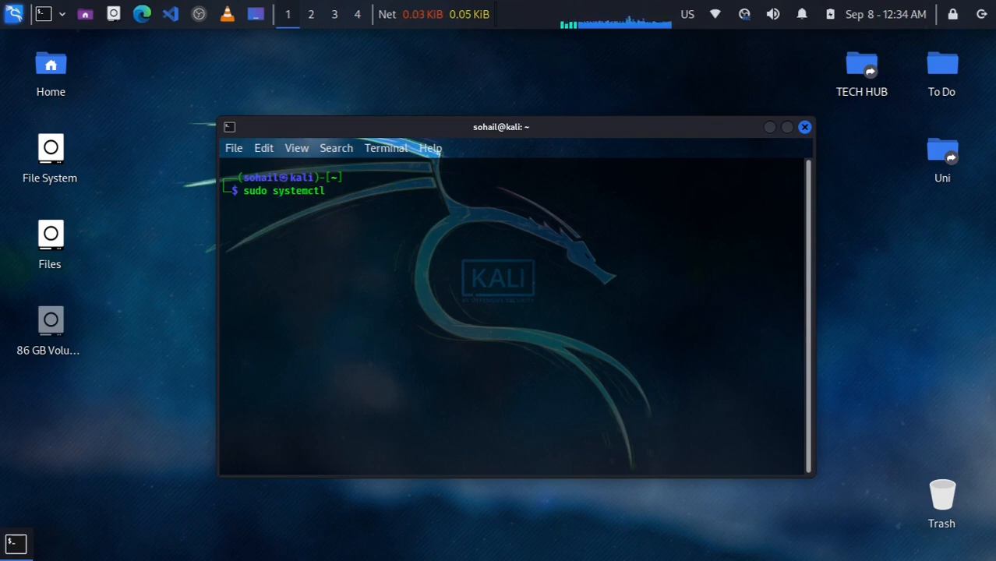
text(enable --now)
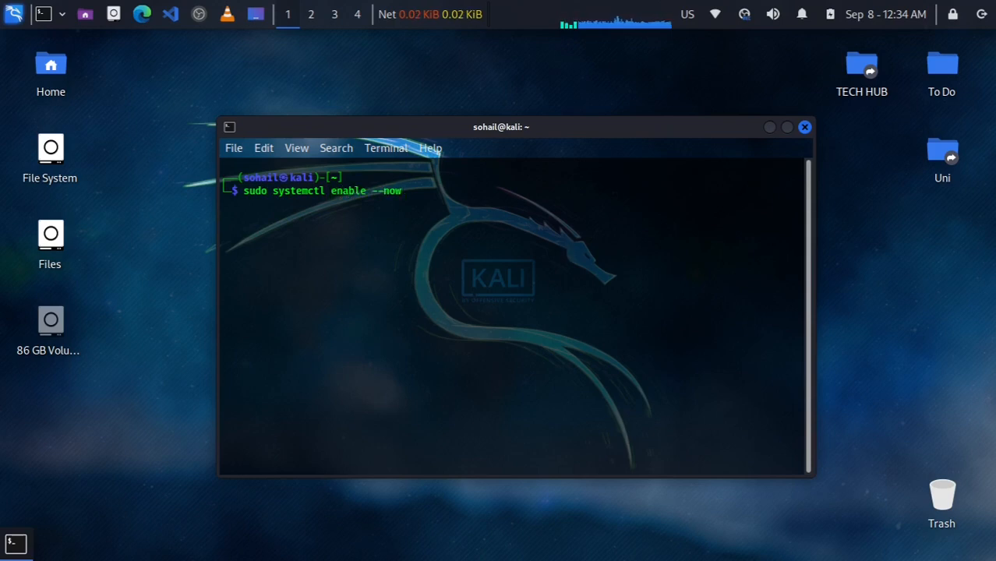
text(snapd)
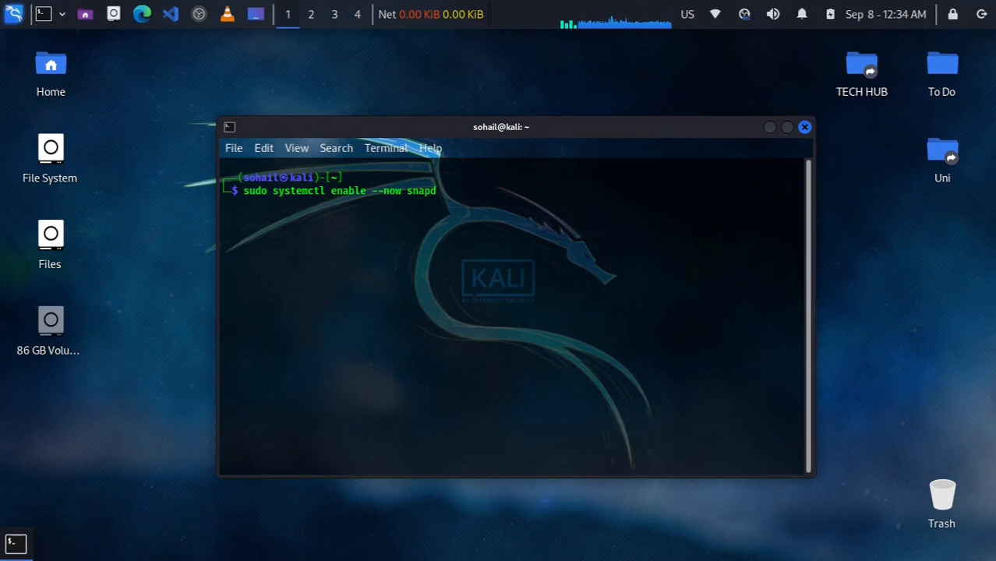
key(Return)
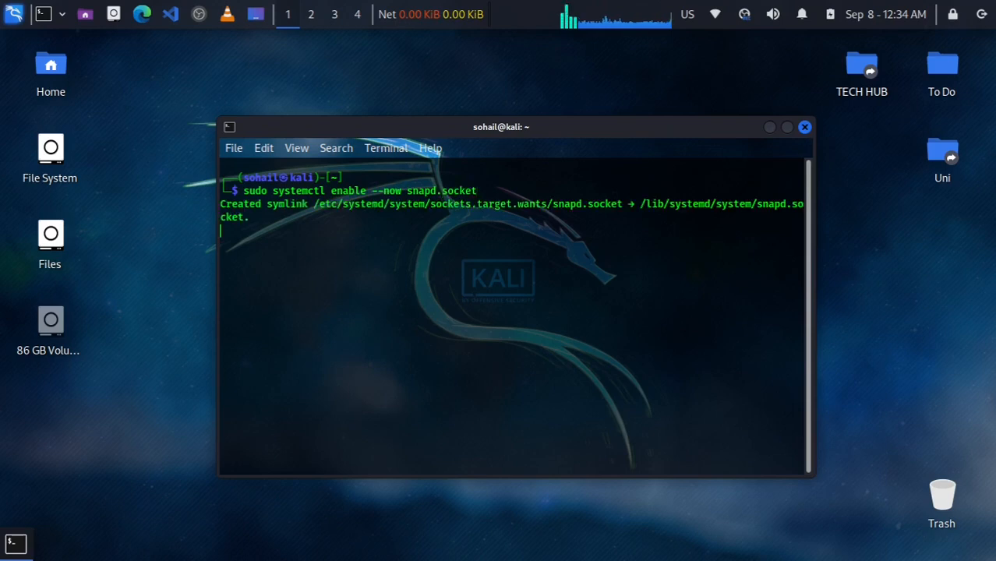
key(Return)
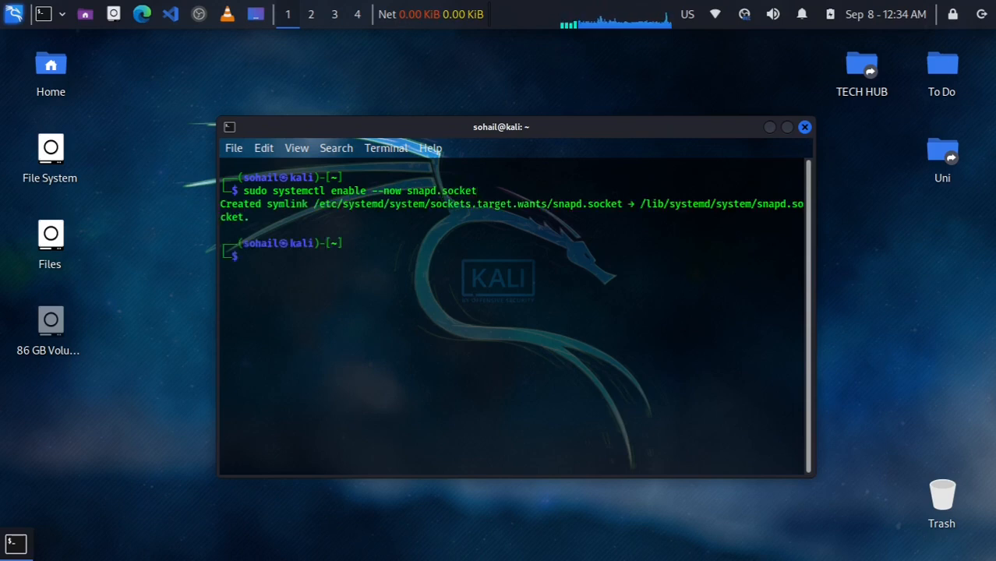
text(clear)
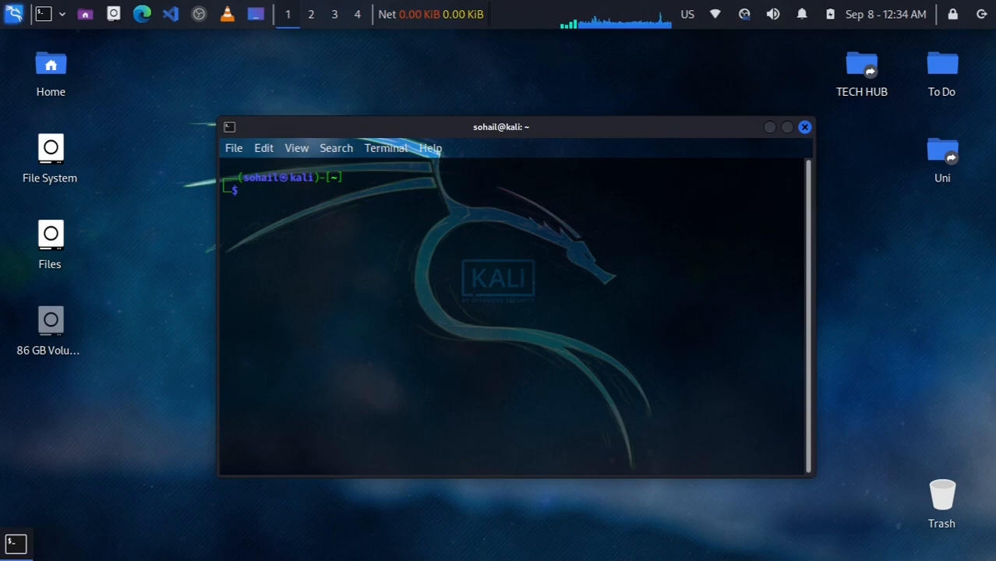
Step: Enable and start snapd.apparmor with sudo systemctl enable --now snapd.apparmor
text(sudo apt)
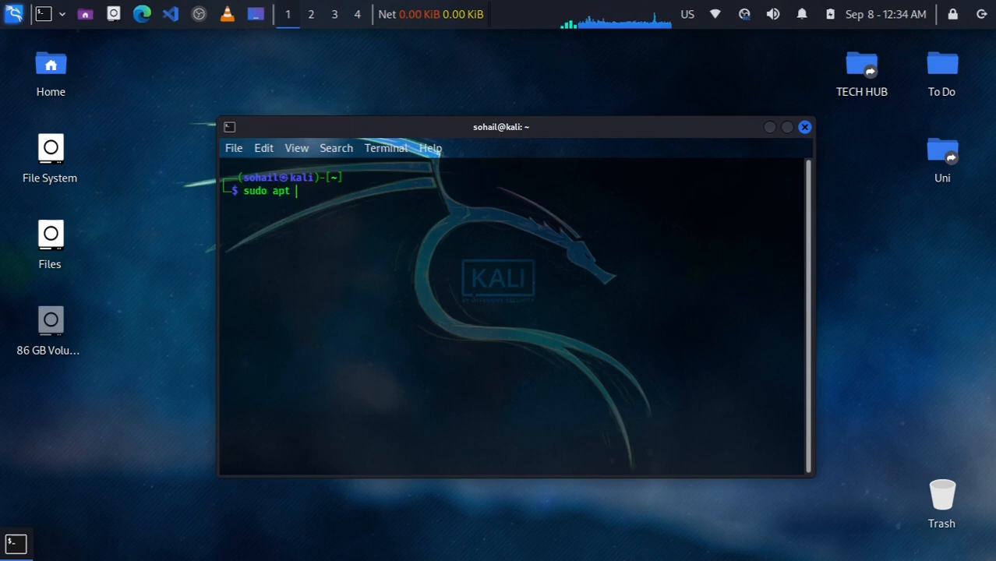
text(syste)
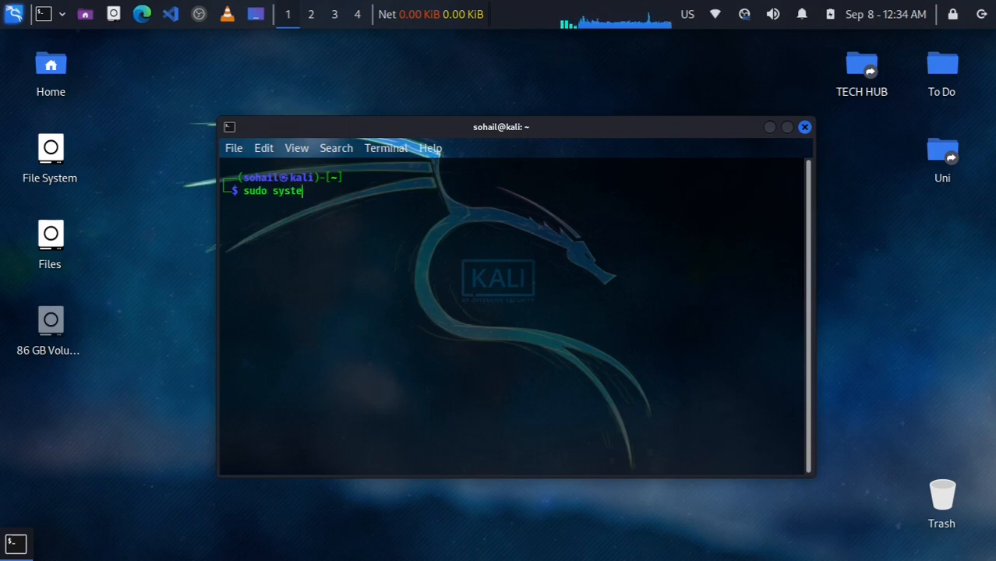
text(mctl)
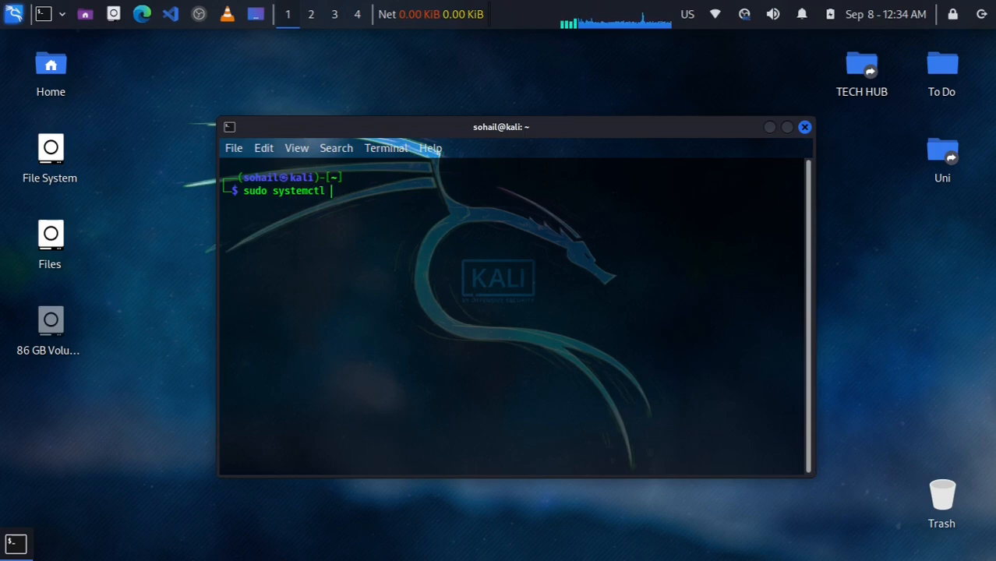
text(enable)
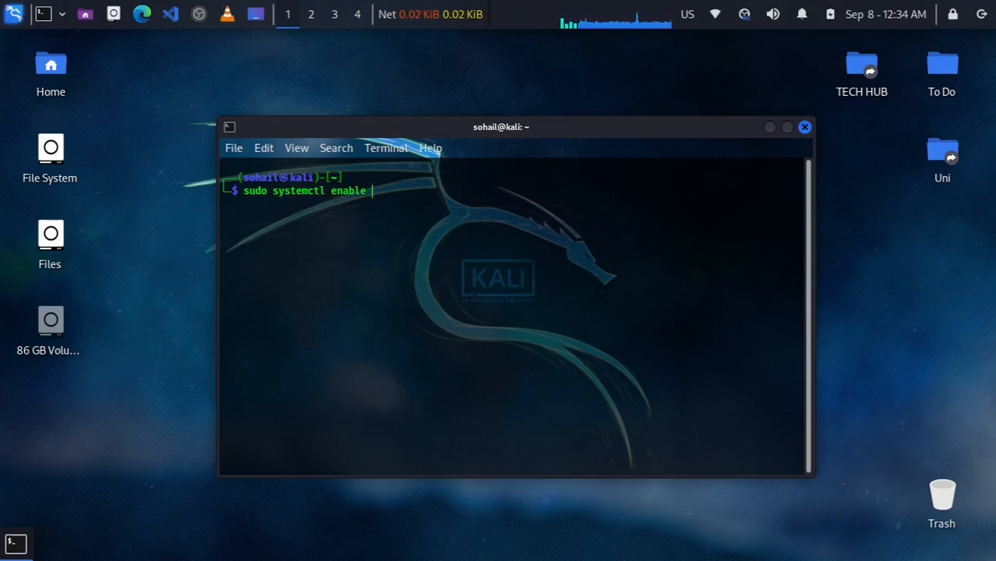
text(--now)
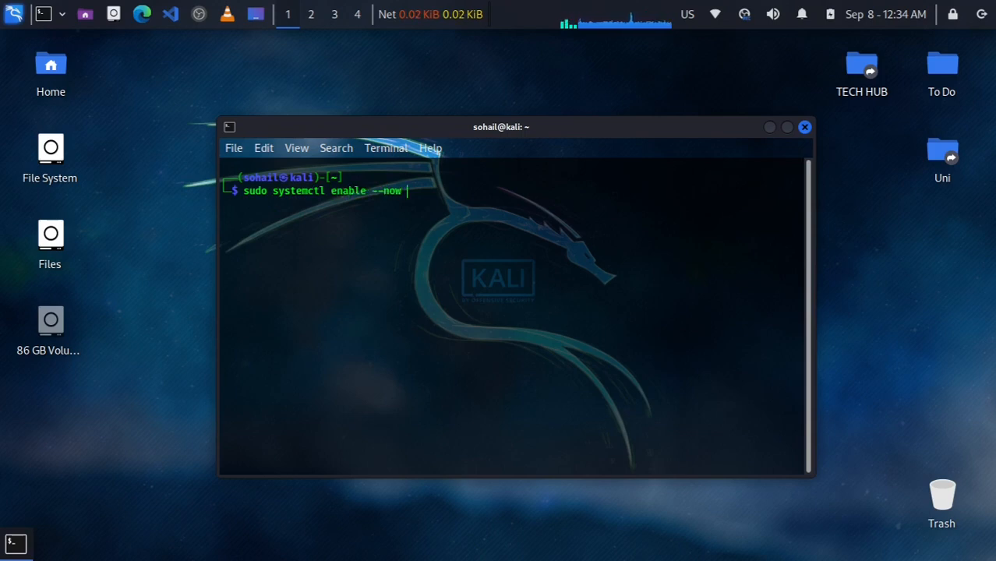
text(spa)
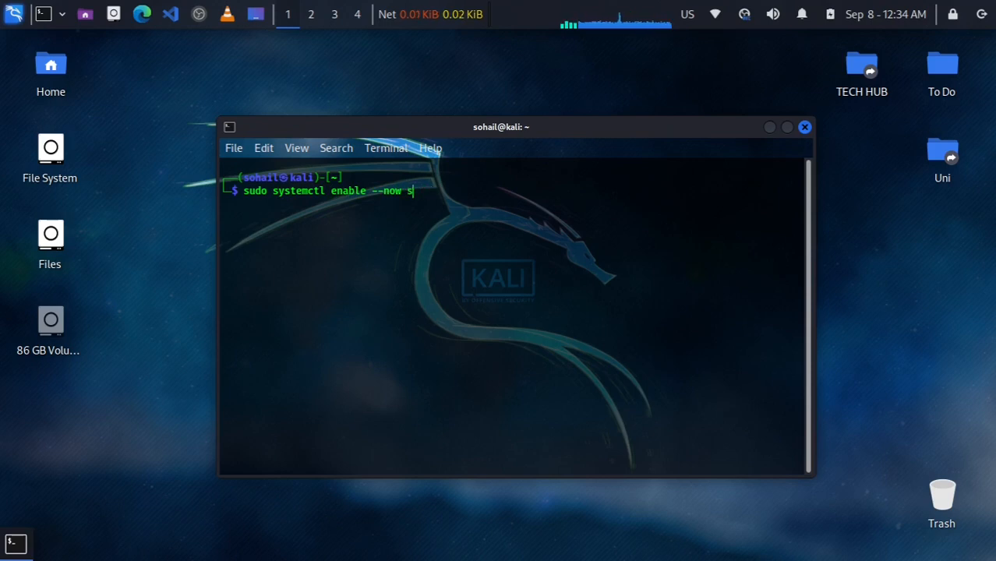
text(napd.)
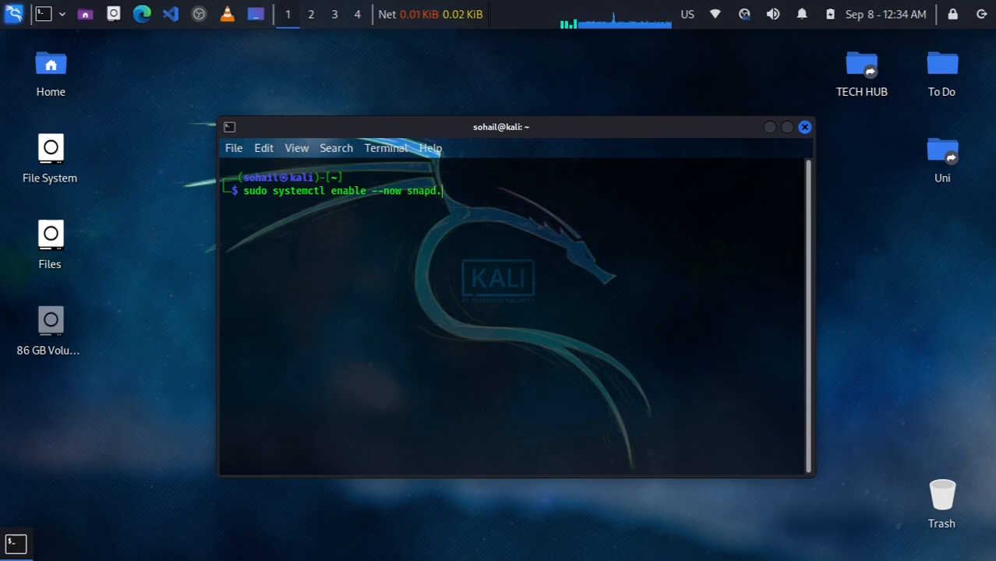
text(apparmor)
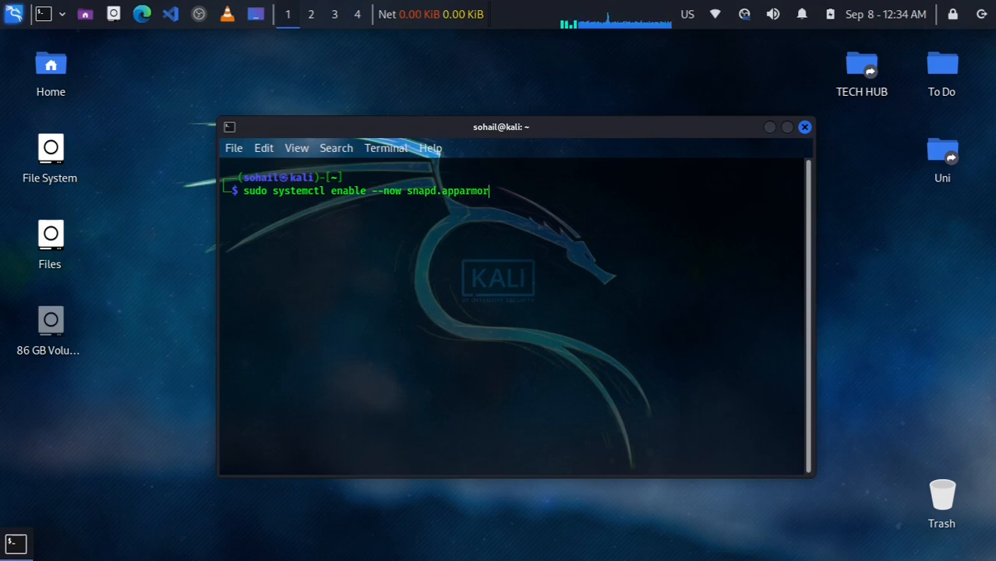
key(Return)
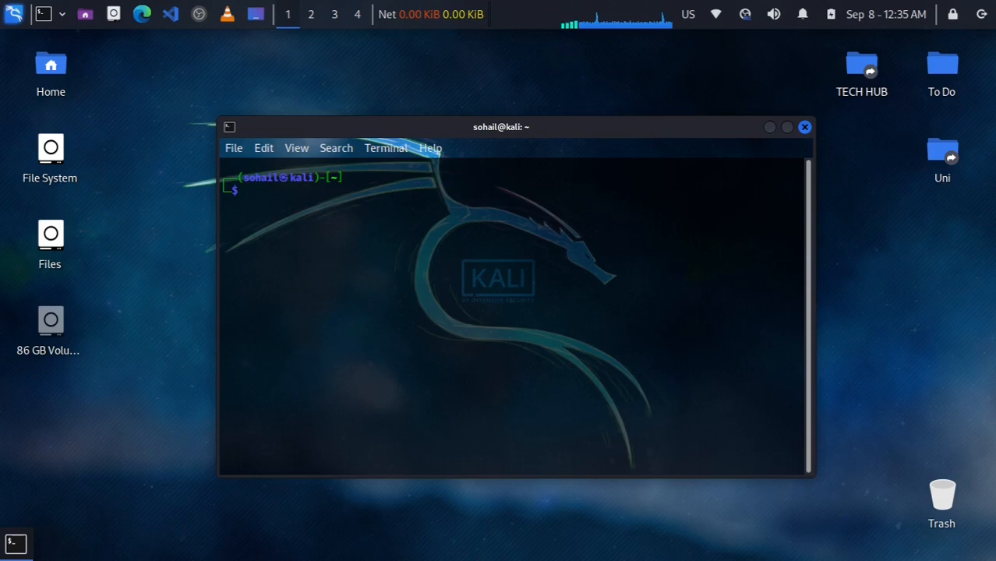
Step: Reload systemd with sudo systemctl daemon-reload and clear the screen
text(sudo sys)
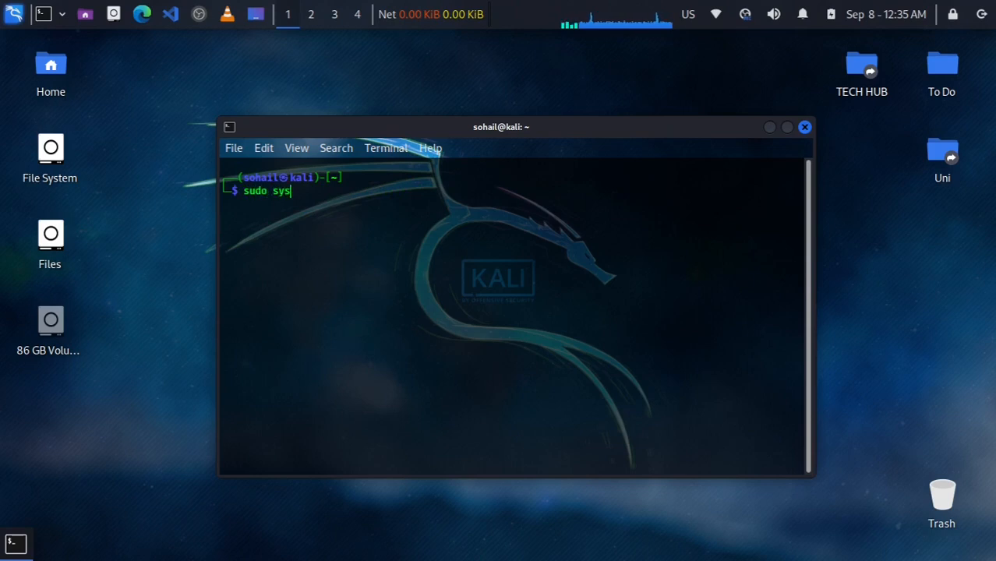
text(temc)
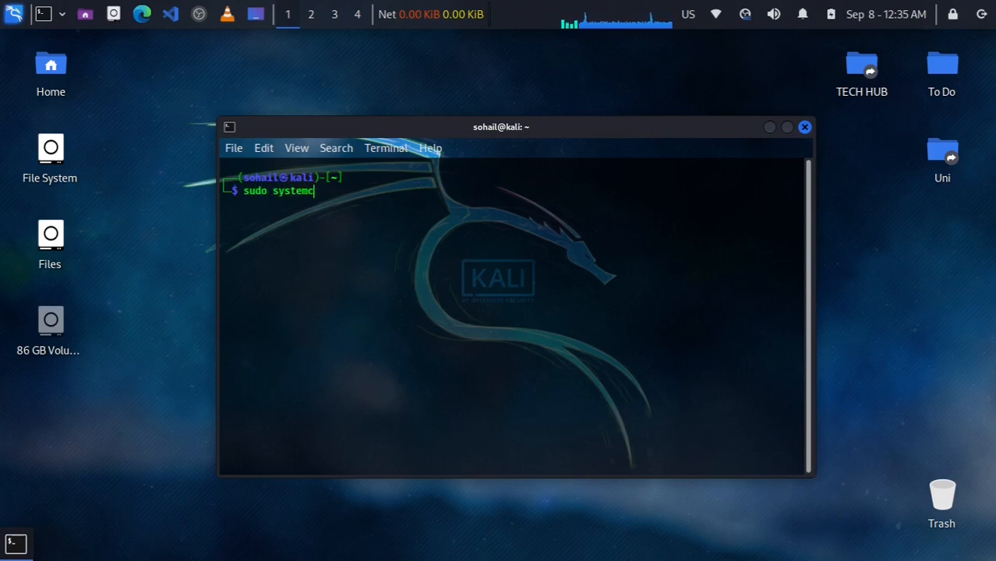
text(tl da)
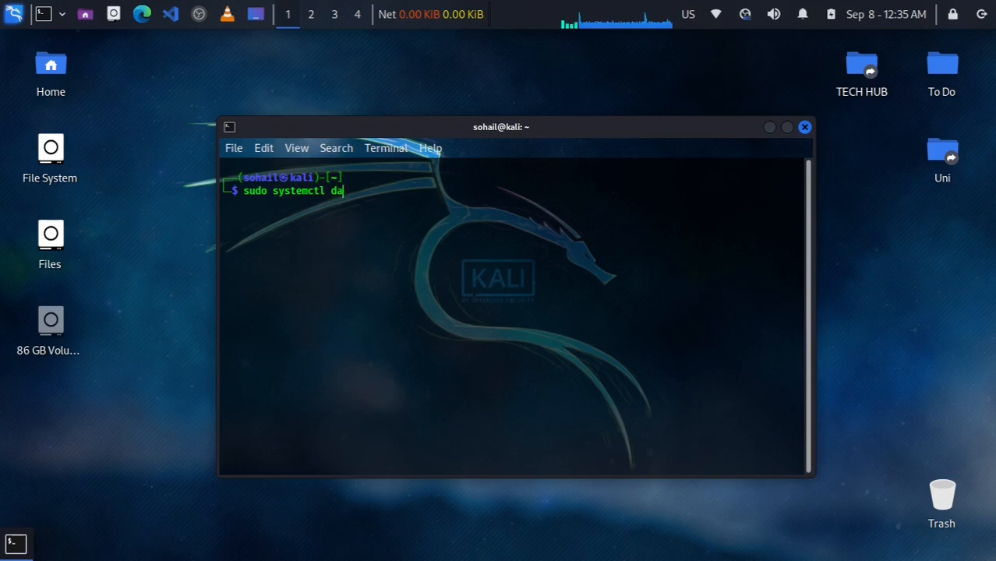
text(emon-reload)
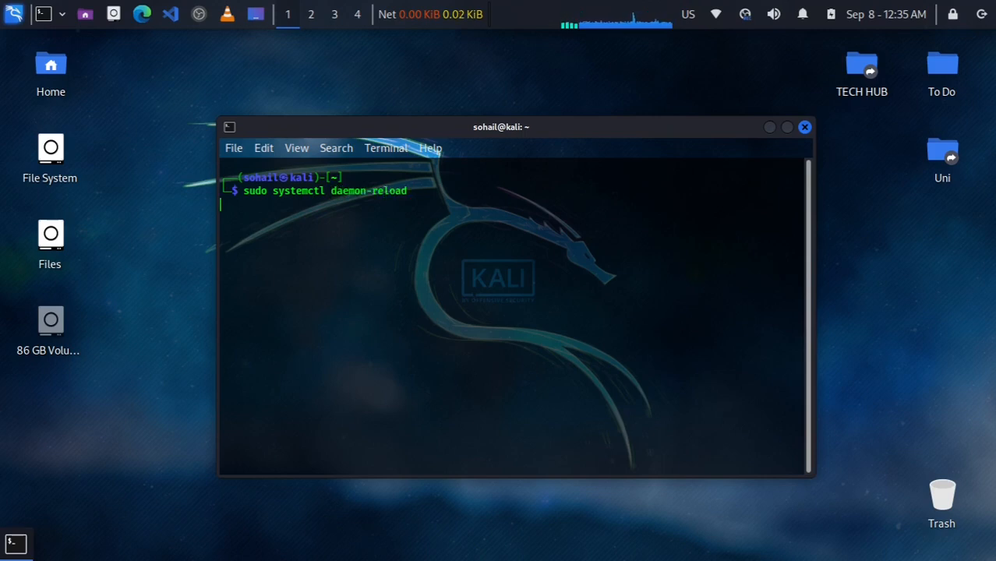
text(clear)
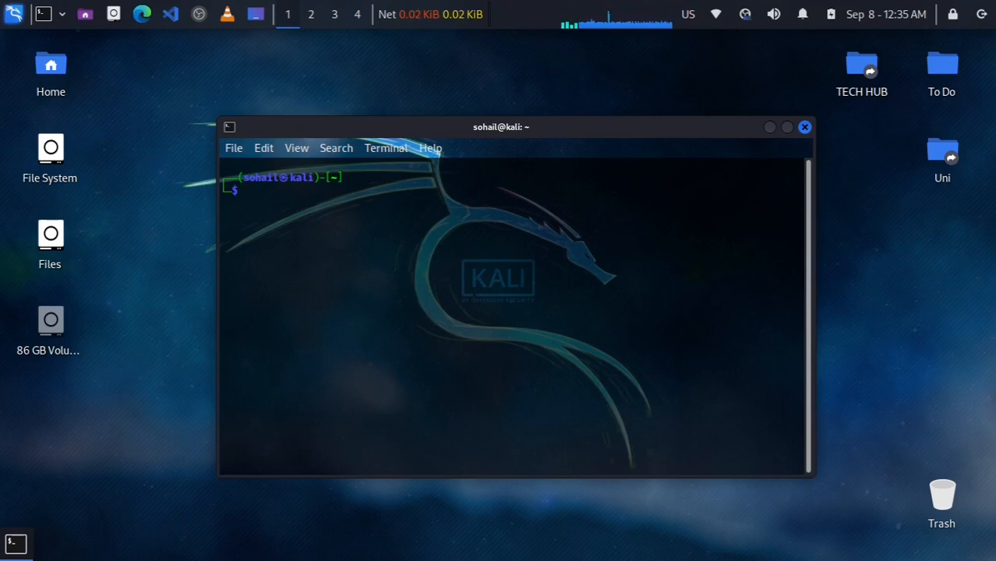
Step: Install scrcpy from snap with sudo snap install scrcpy
text(sudo)
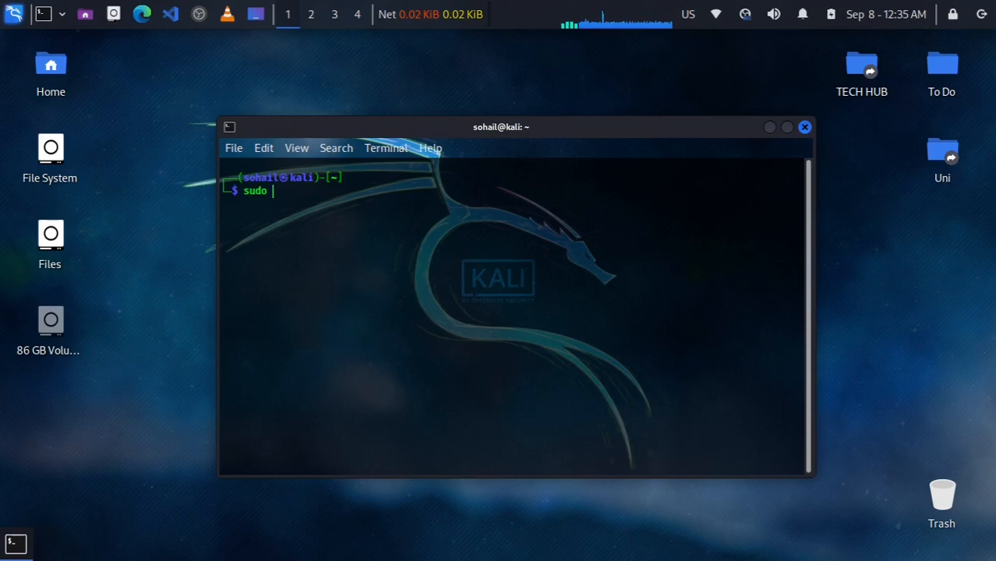
text(snap sc)
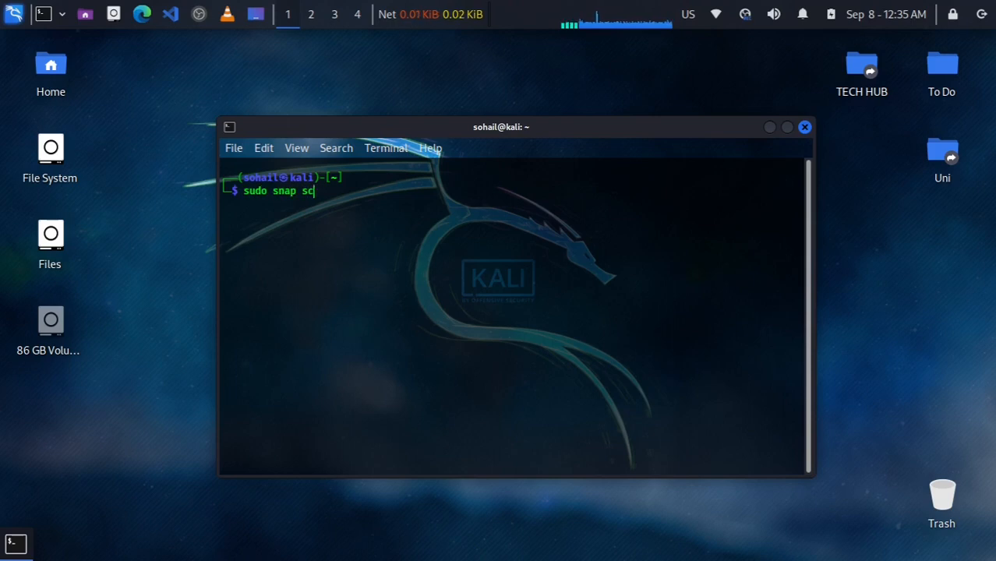
text(rc)
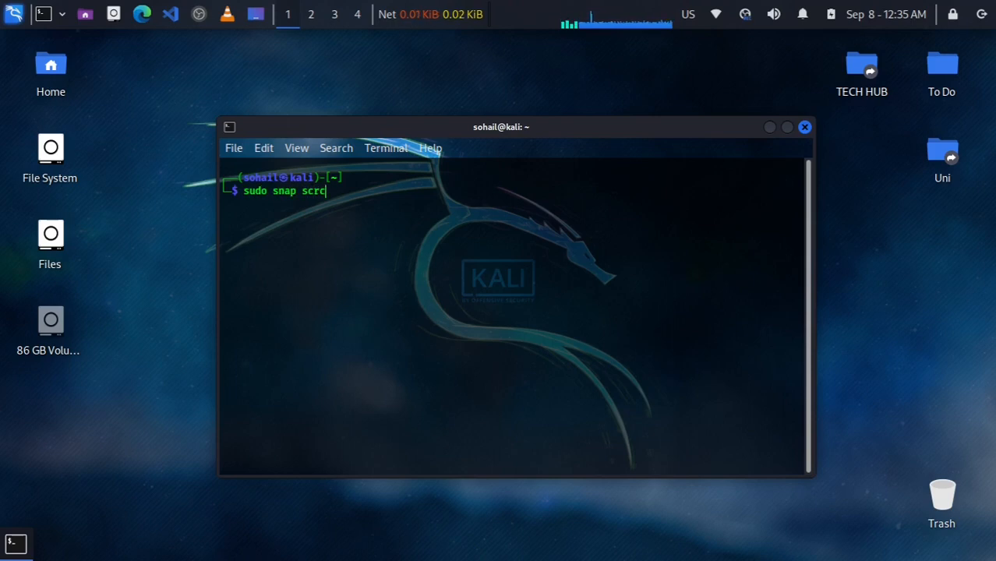
text(py)
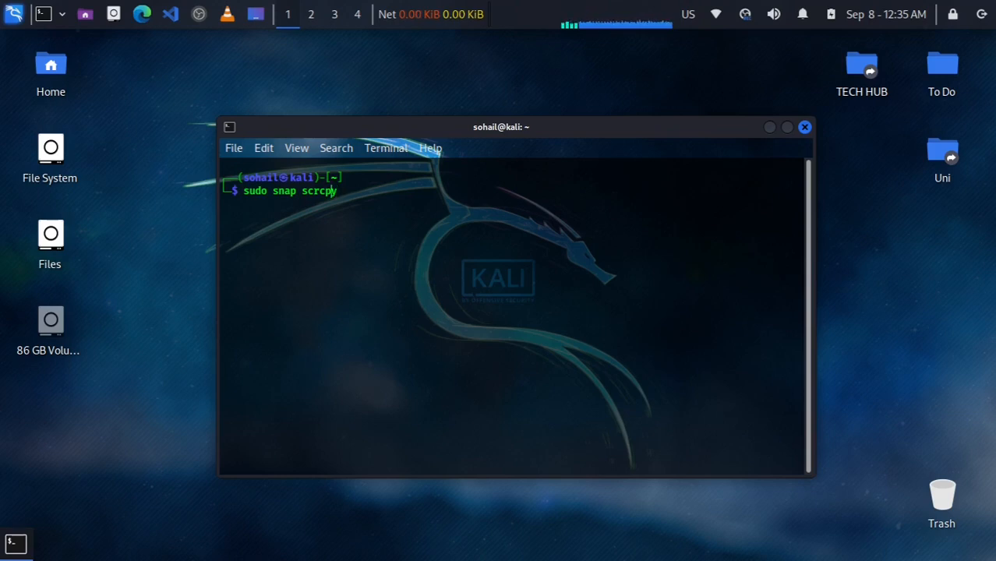
text(install)
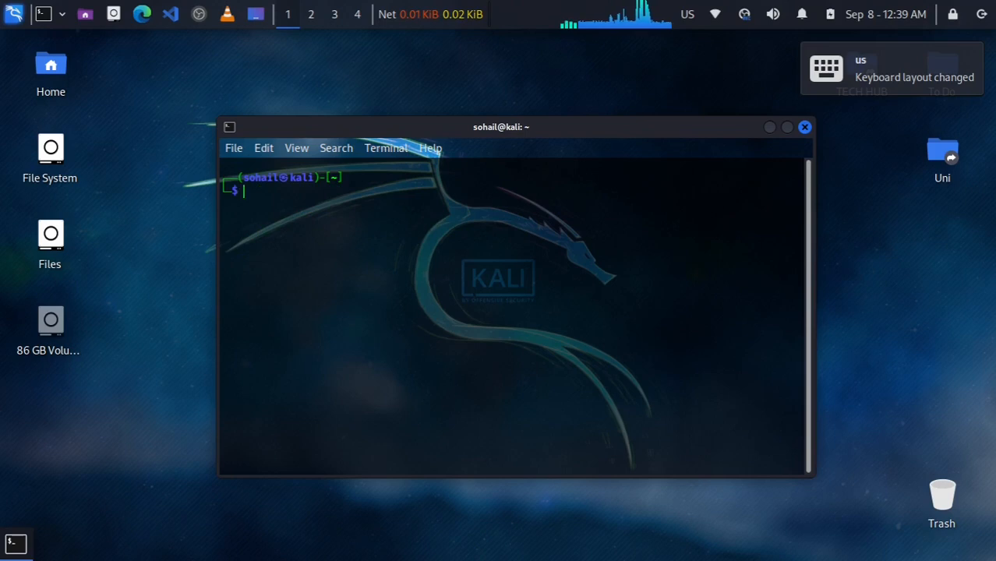
Step: Run scrcpy by name and get zsh: command not found: scrcpy
text(scr)
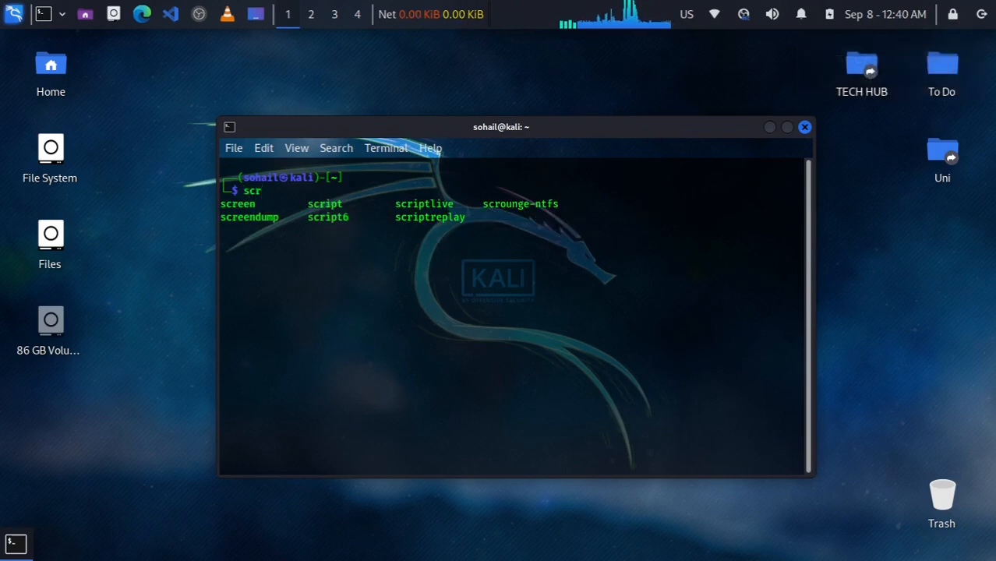
text(c)
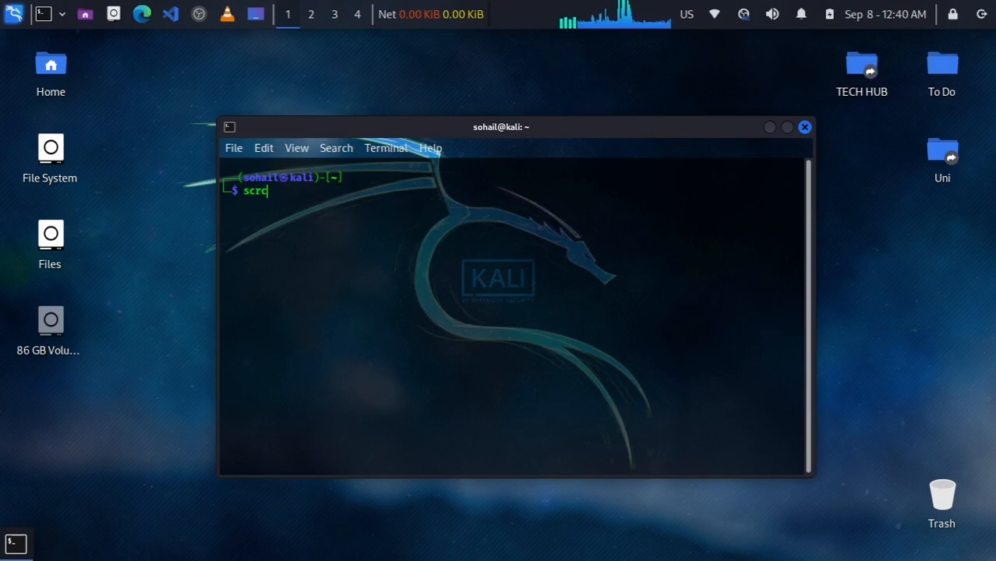
text(py)
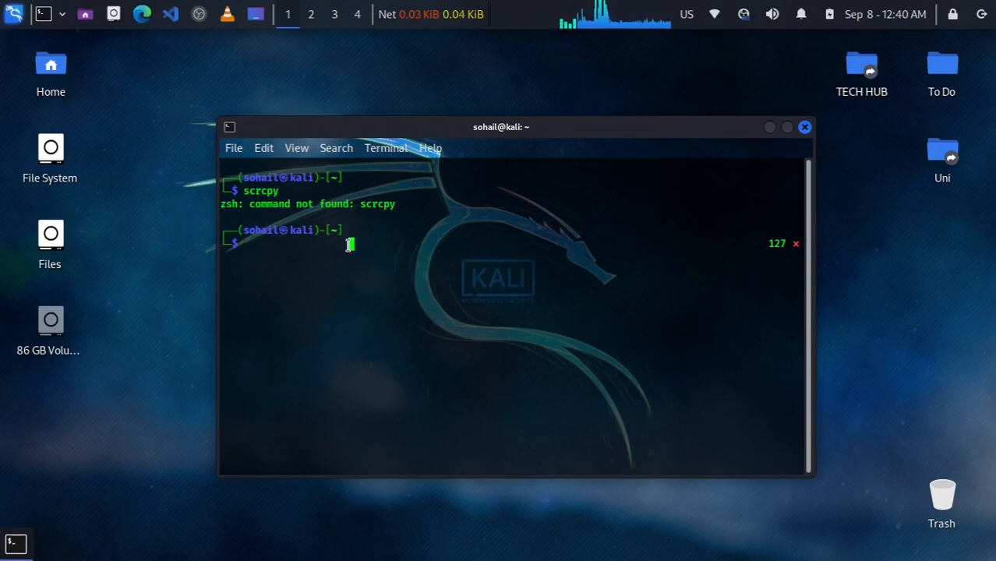
mouse_move(323, 248)
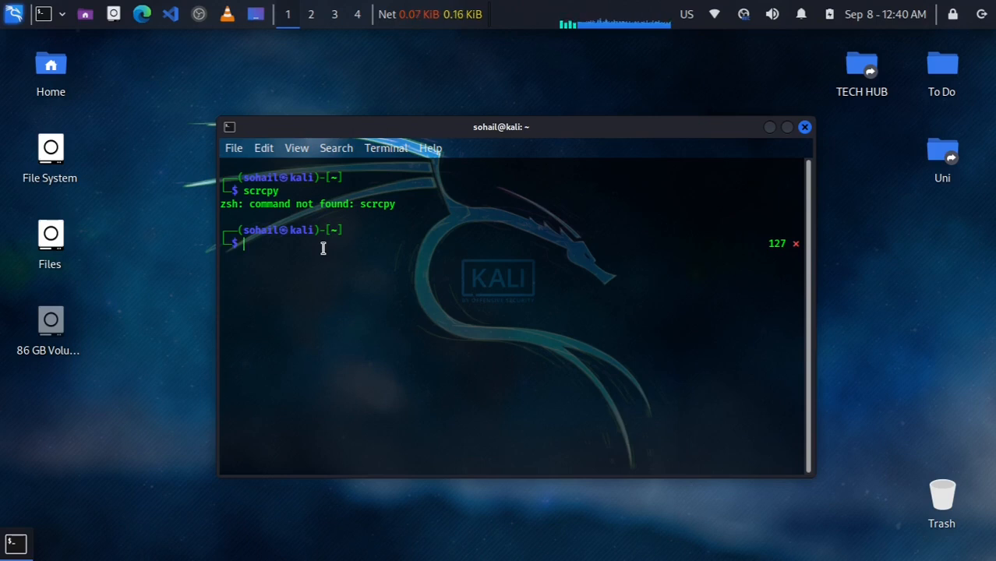
Step: Launch scrcpy via its full path /snap/bin/scrcpy; it runs but finds no ADB device
text(/s)
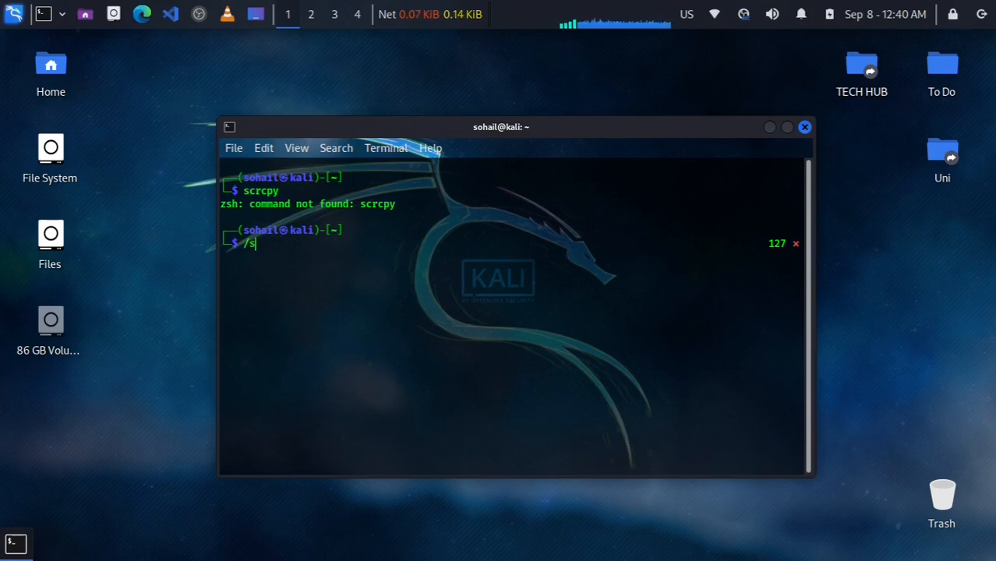
text(snap/)
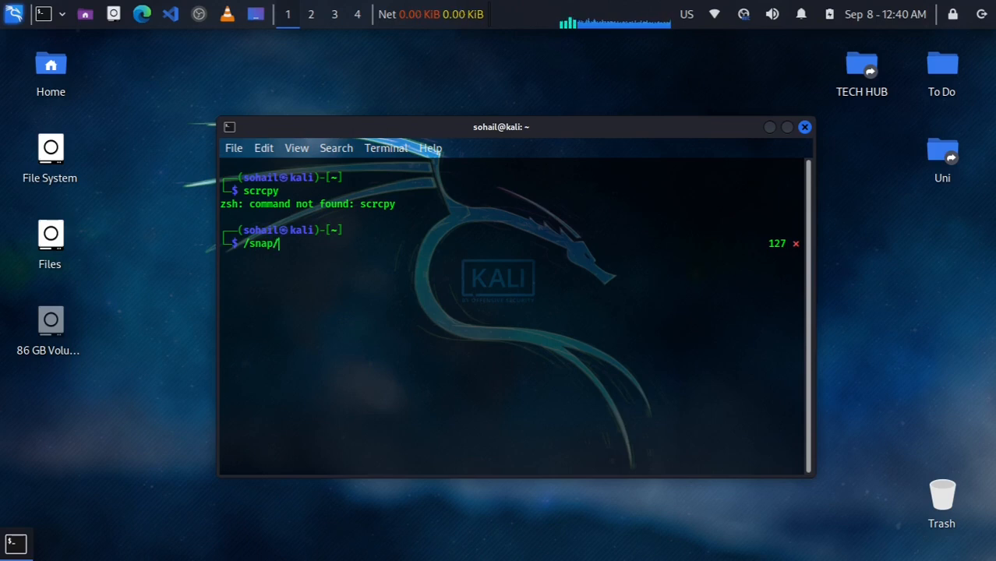
text(bin/)
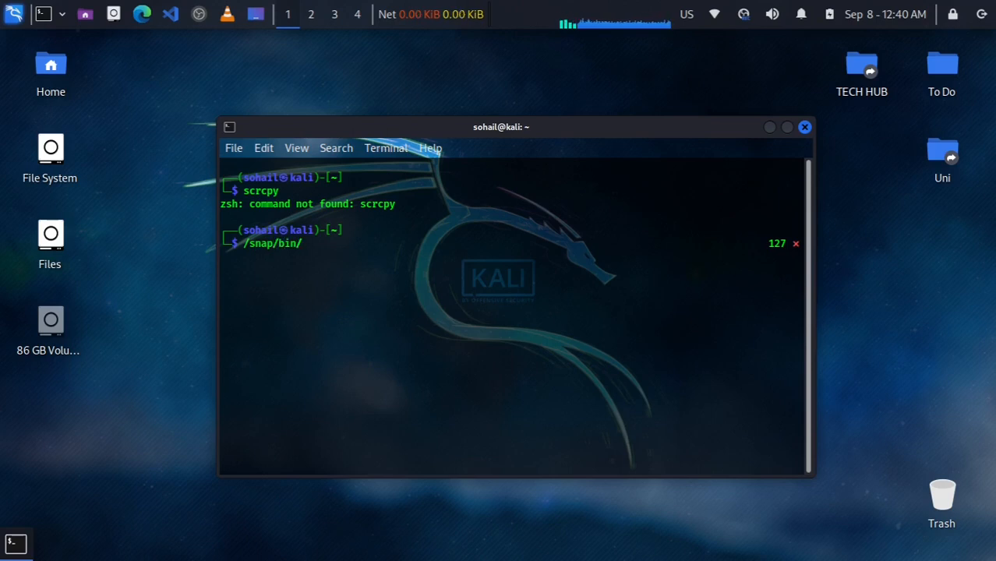
text(scrcpy)
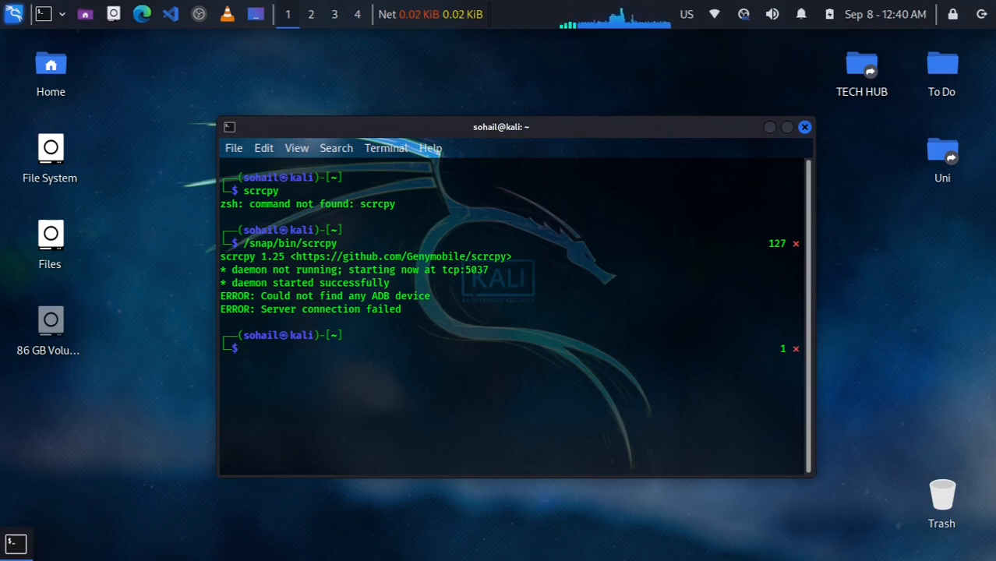
text(/snap/bin/scrcpy)
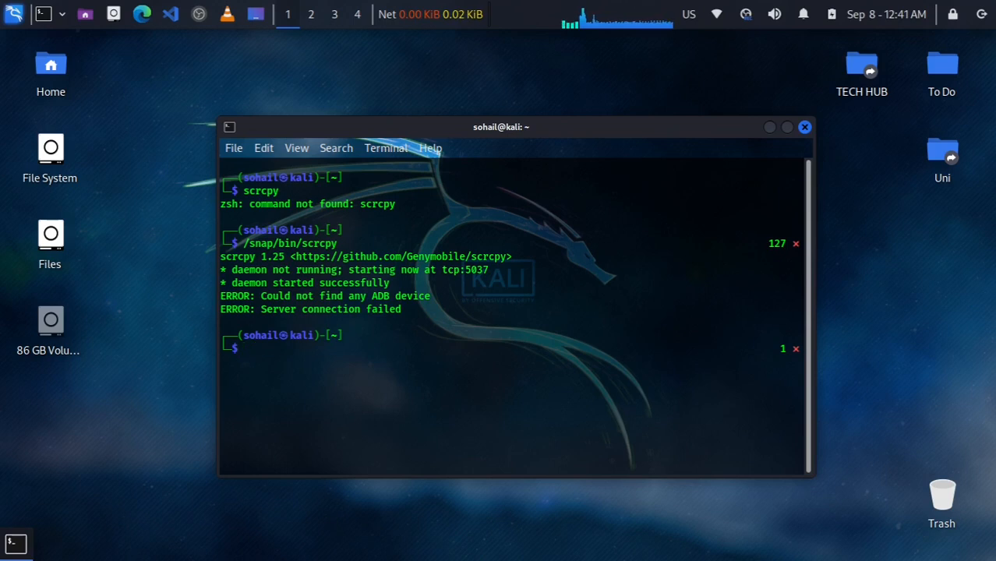
Step: Confirm the login shell is /usr/bin/zsh with echo $SHELL
text(echo)
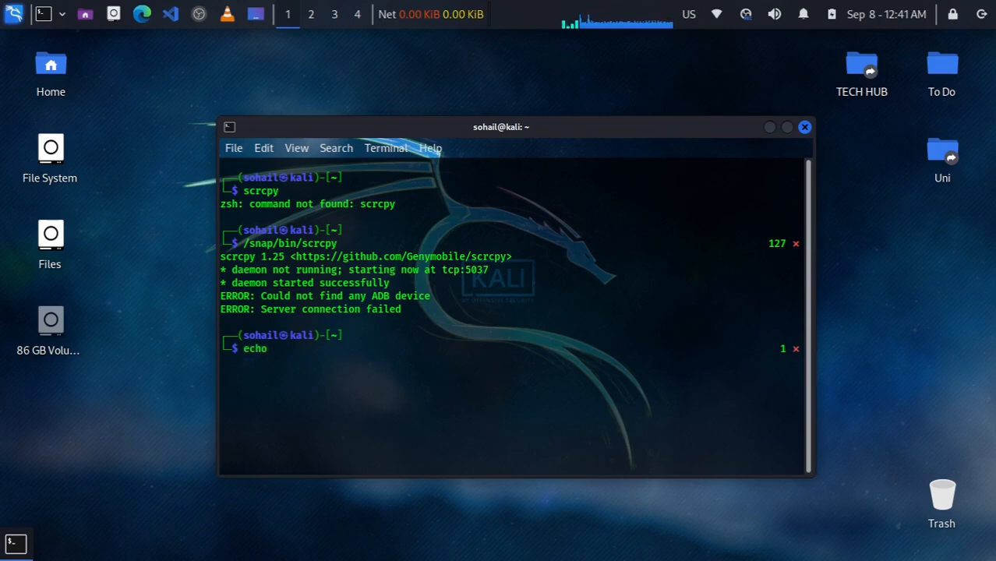
text($)
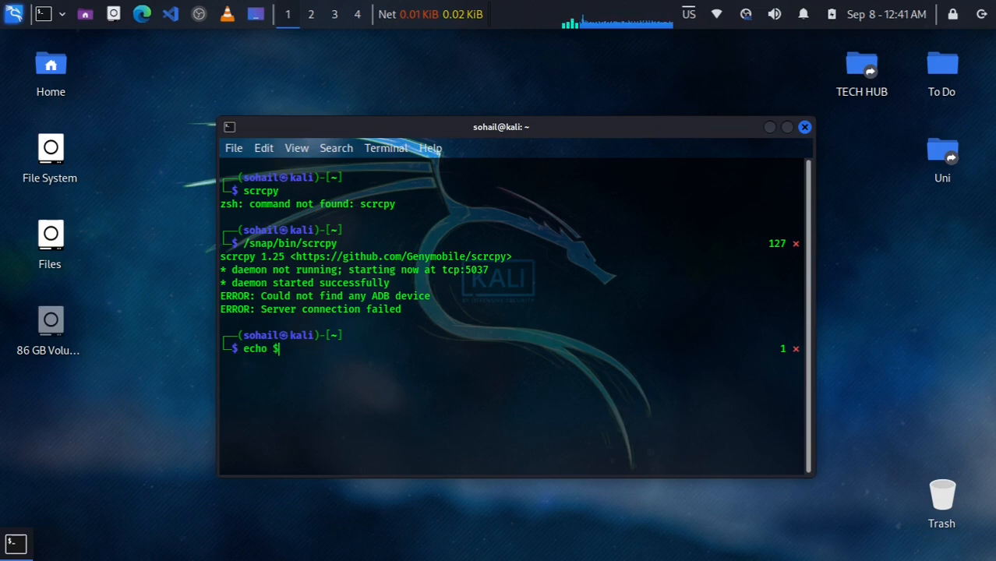
text(SHELL)
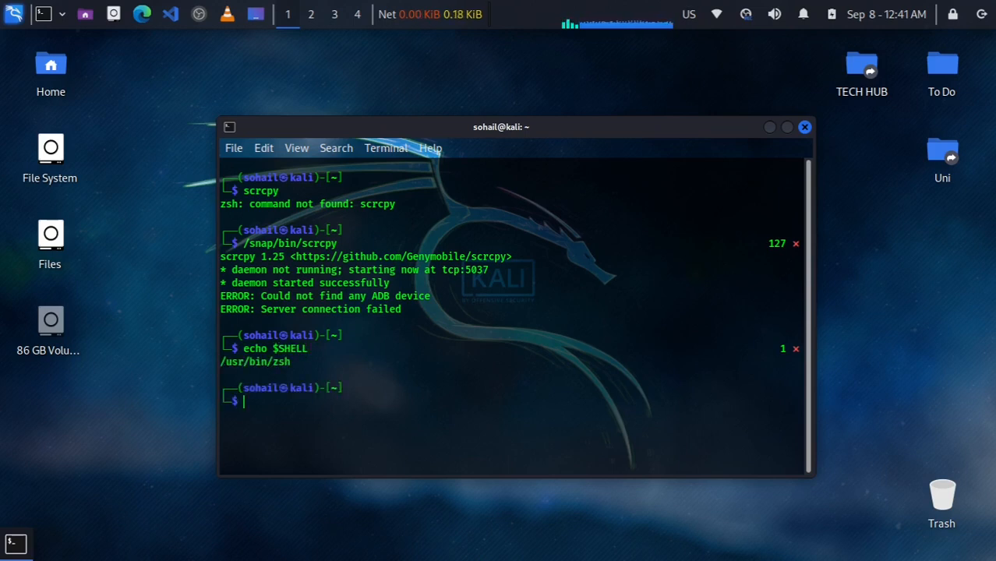
mouse_move(282, 374)
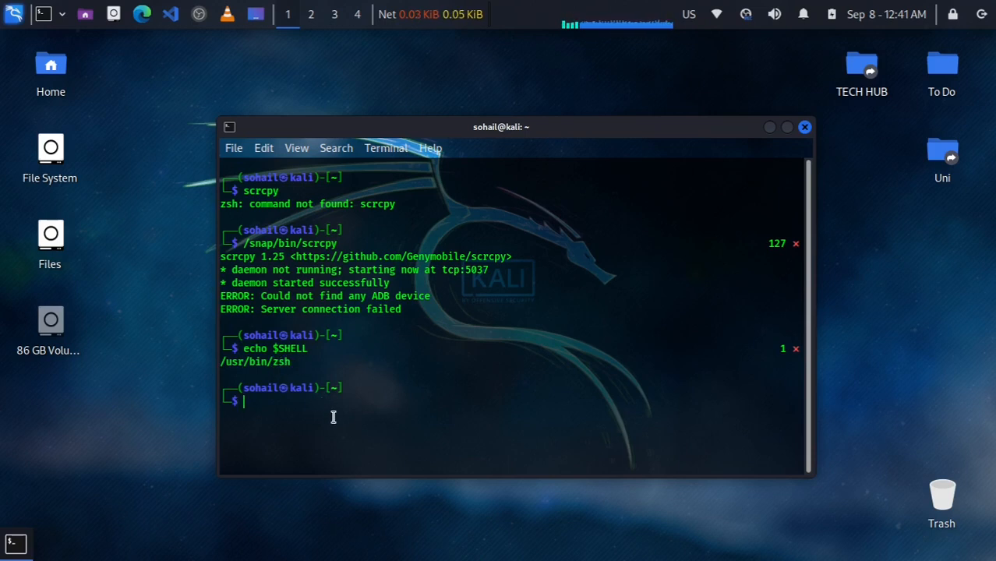
Step: Open ~/.zshrc for editing with nano ~/.zshrc
text(nan)
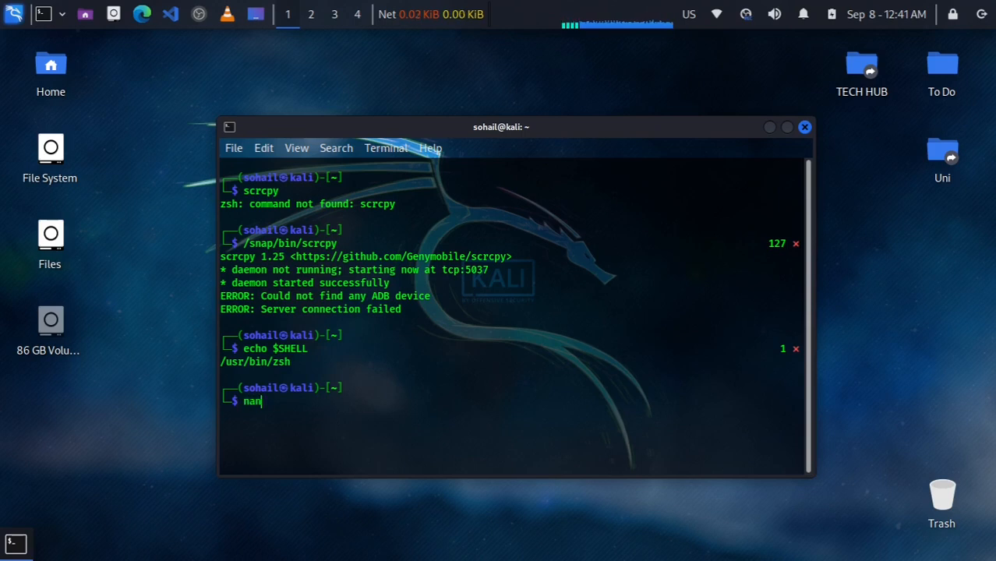
text(o ~)
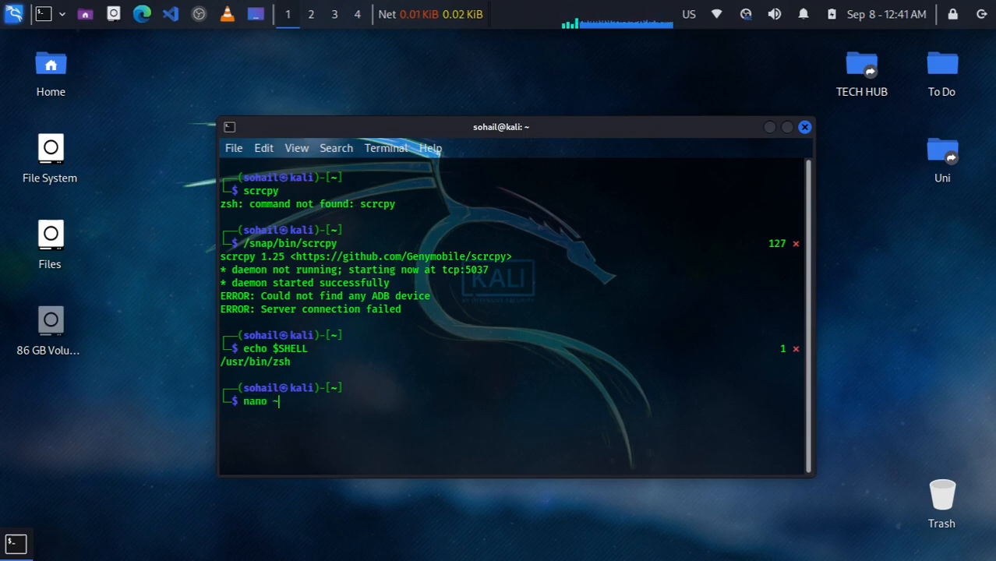
text(/)
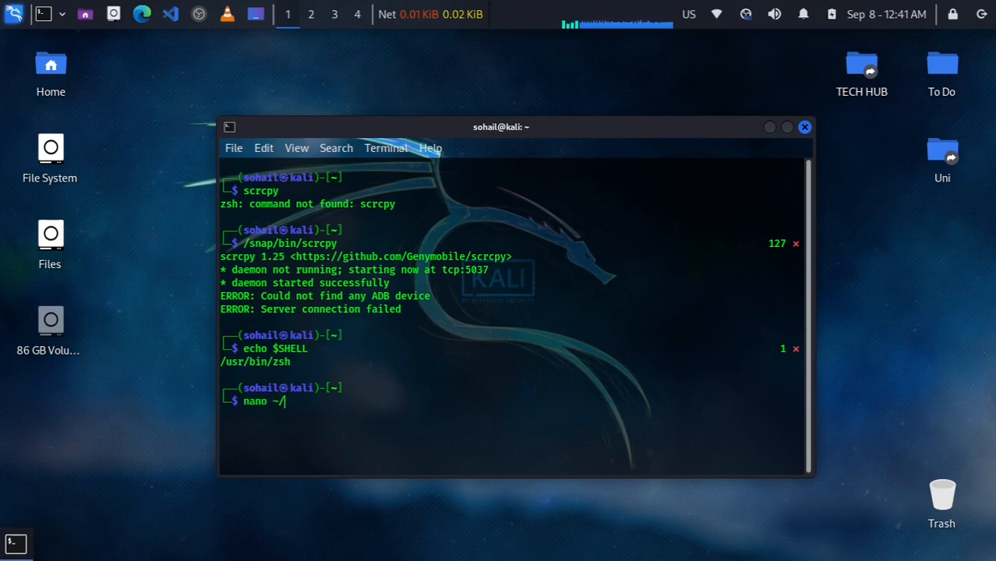
text(.zsh)
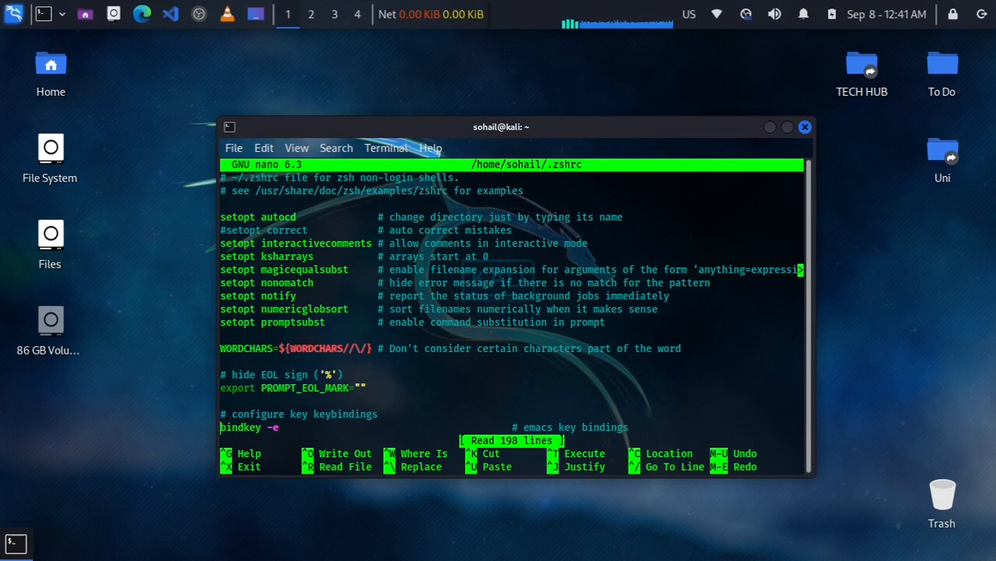
Step: At the end of ~/.zshrc add the comment '# I am adding this line:'
scroll(down, 3)
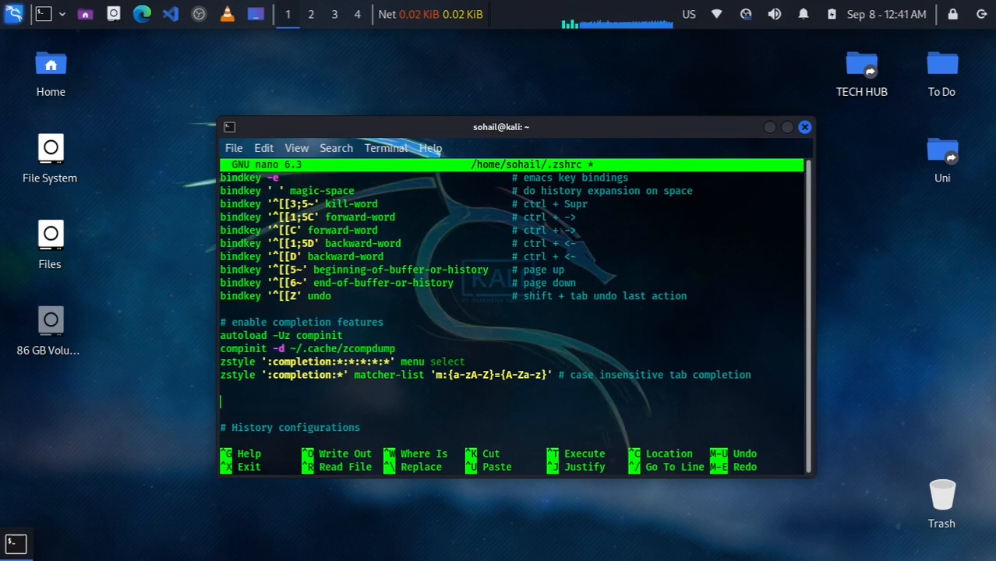
text(#)
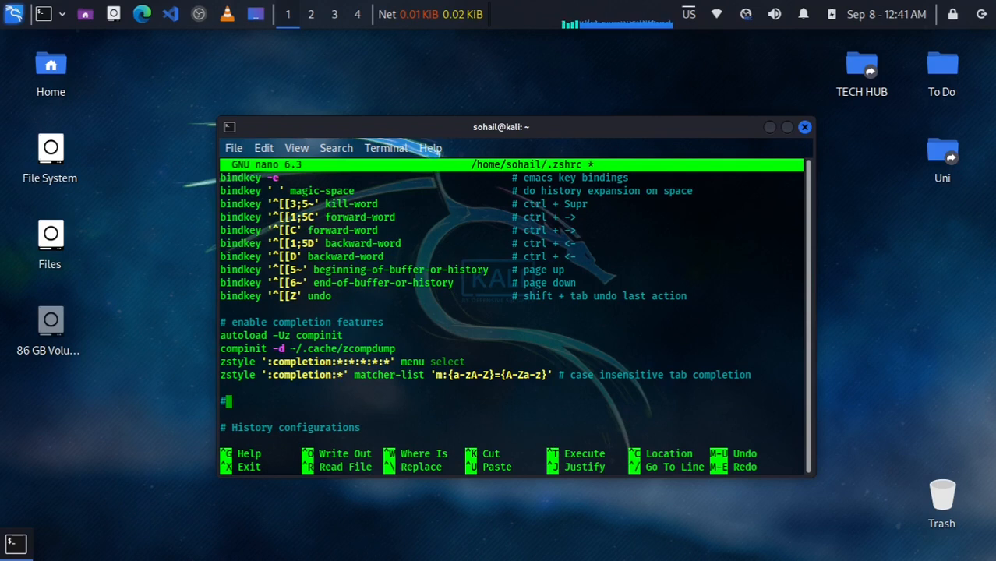
text(I am adding t)
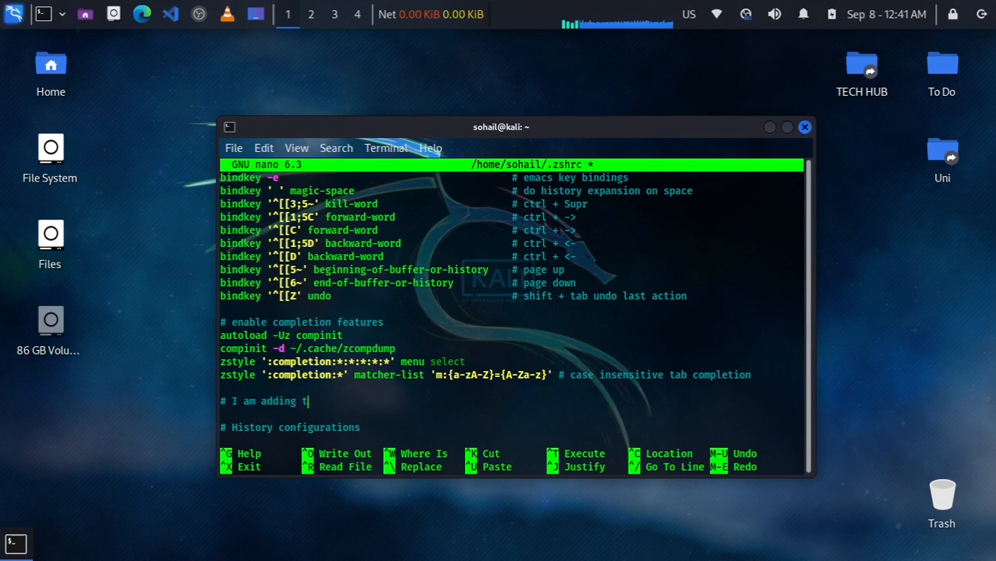
text(his line:)
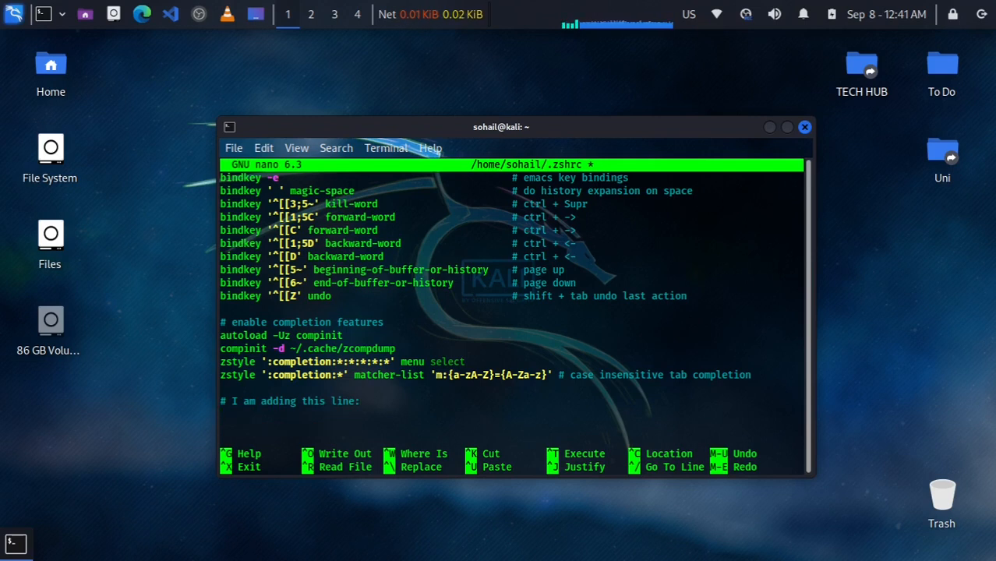
Step: Add export PATH=$PATH:/snap/bin/ below the comment and save the file, exiting nano
text(export P)
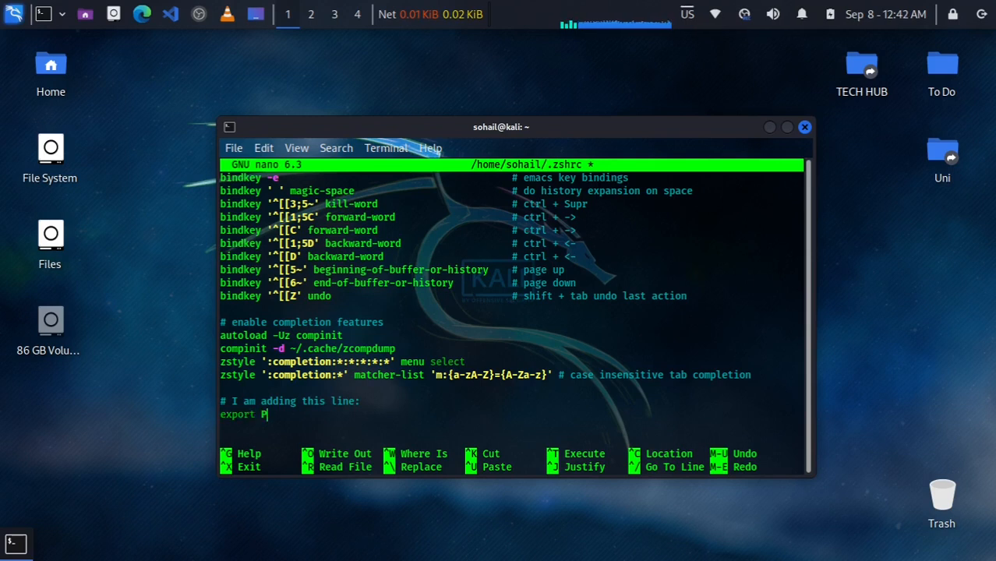
text(ATH)
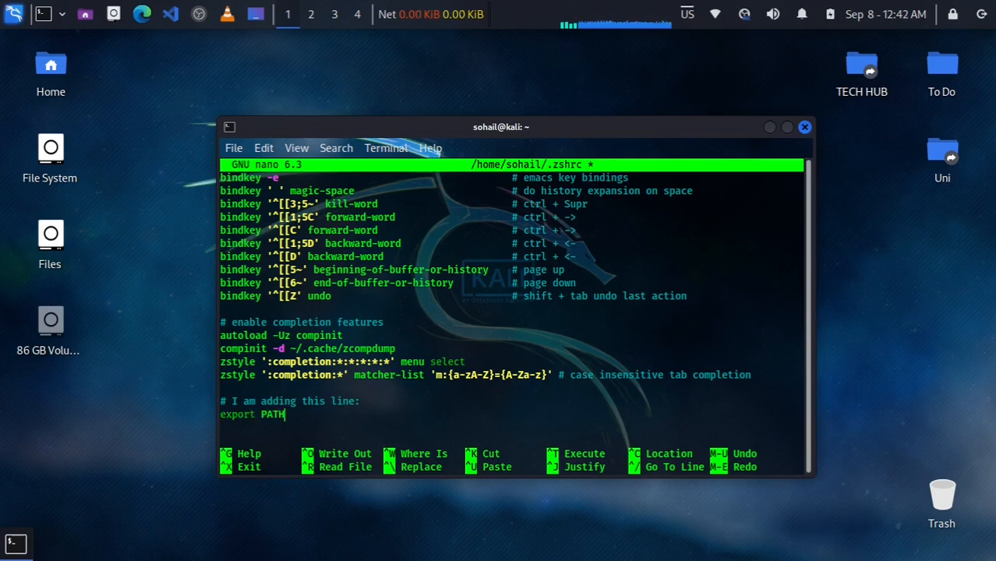
text(= $)
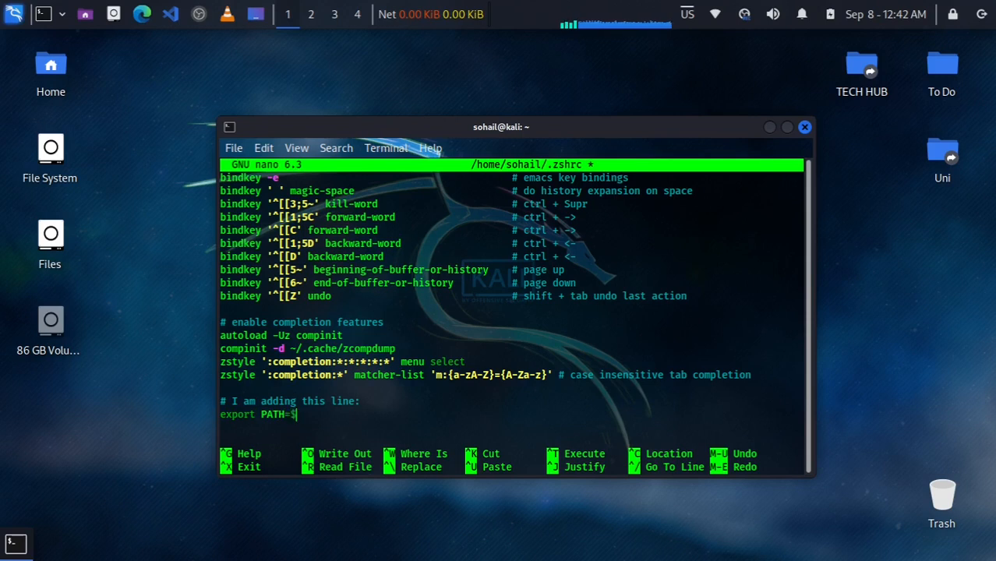
text(pat)
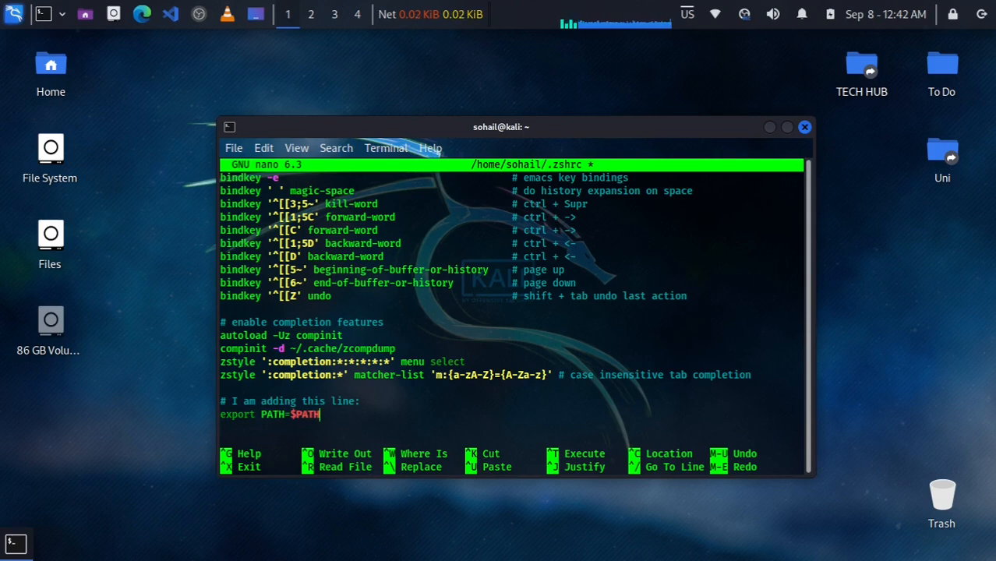
text(:)
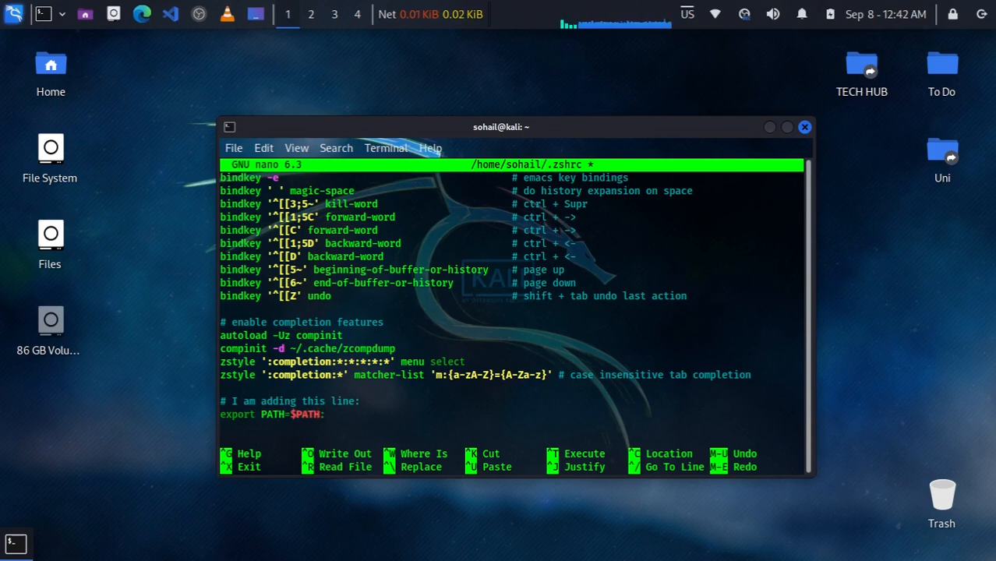
text(:/SNAP)
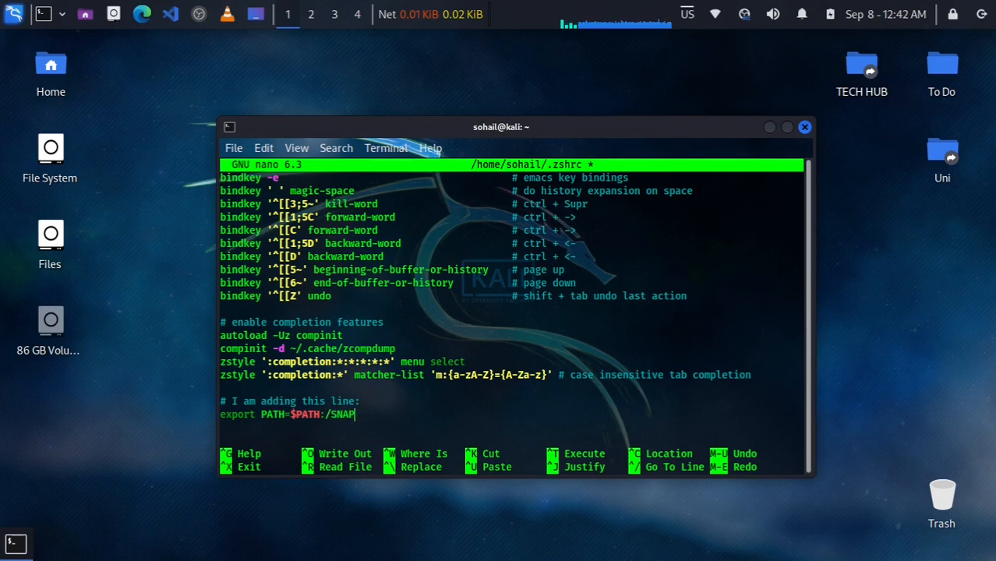
text(snap)
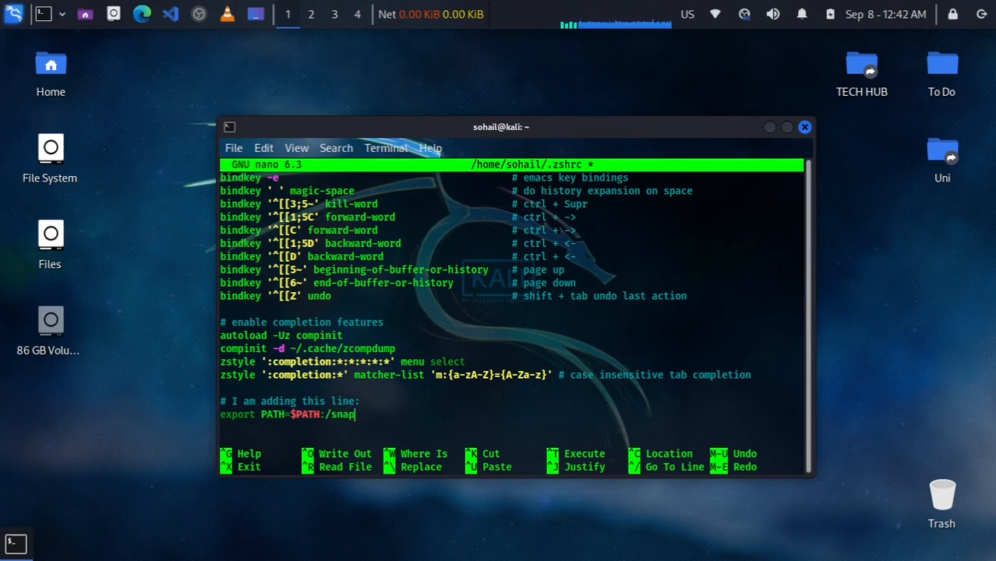
text(/)
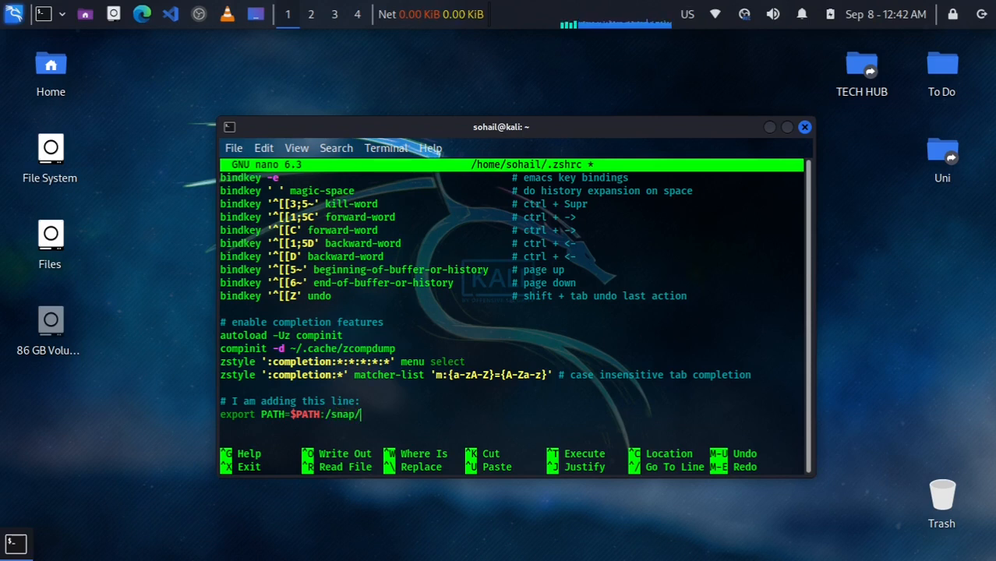
text(bin/)
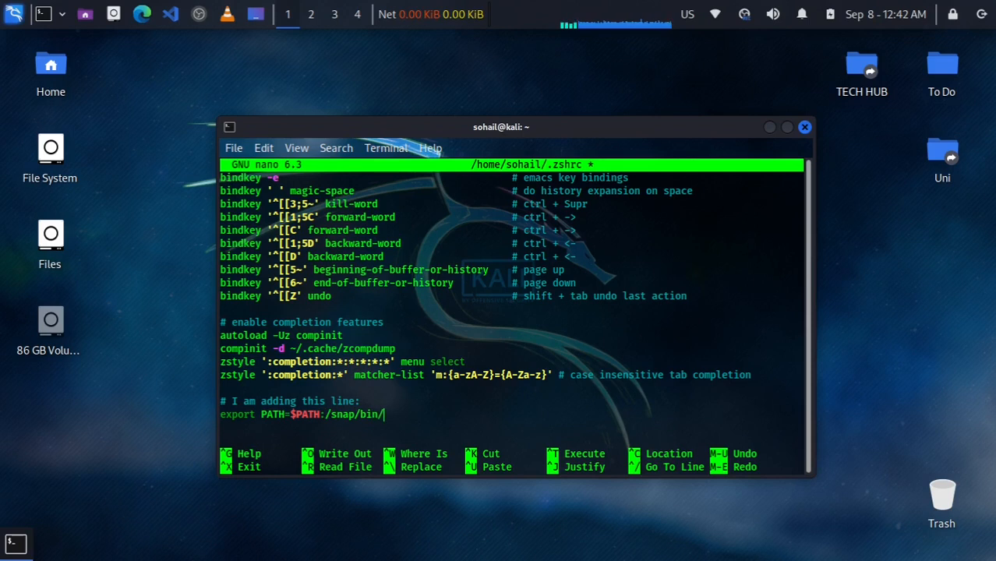
key(ctrl+o)
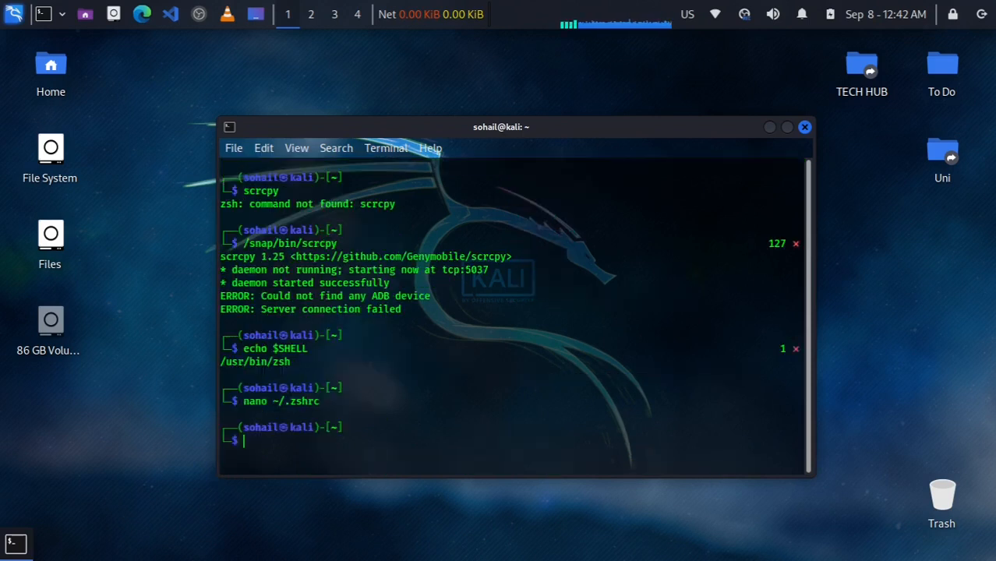
Step: Reopen the terminal so 'scr' tab-completes to scrcpy and scrcpy.adb
text(cl)
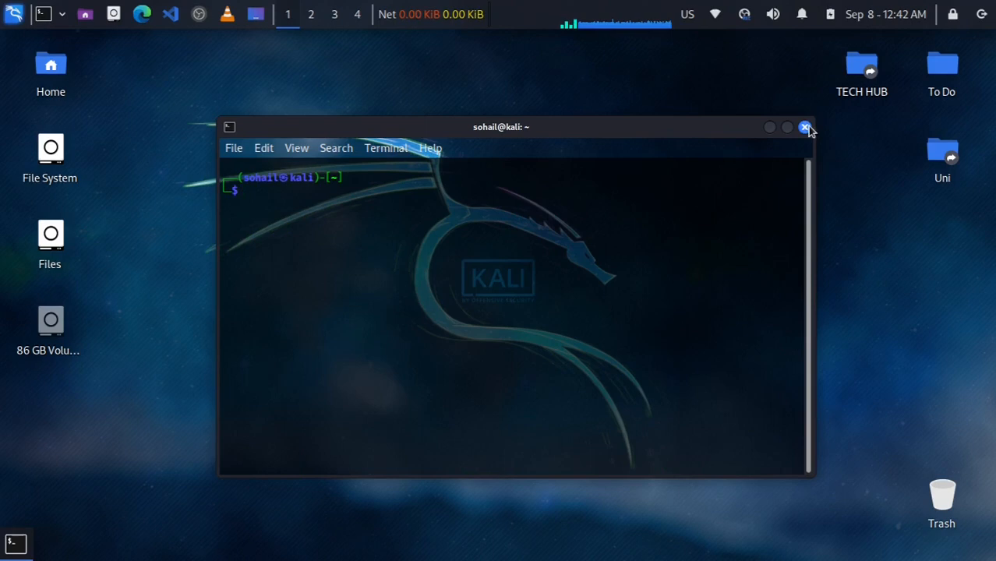
click(805, 127)
text(sc)
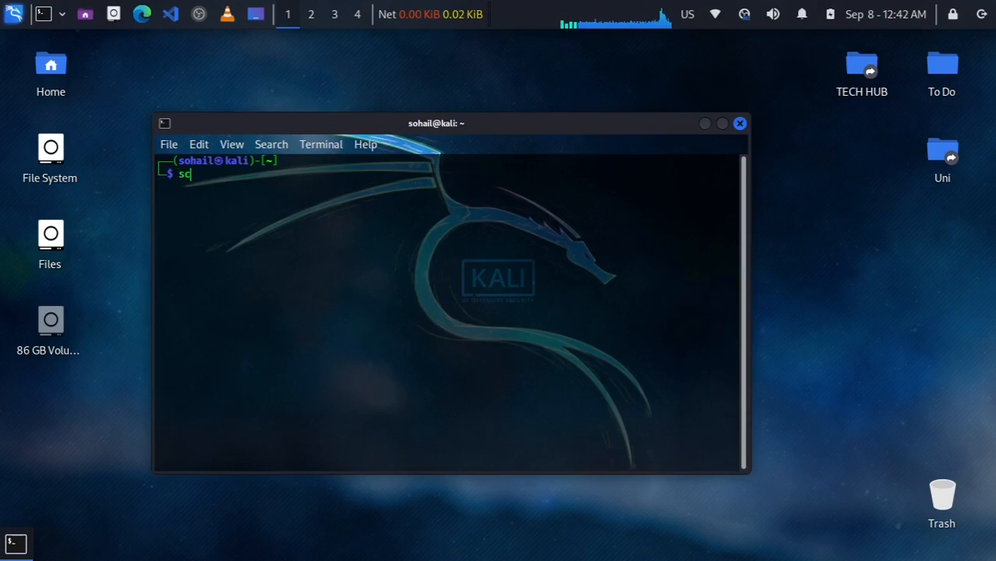
text(r)
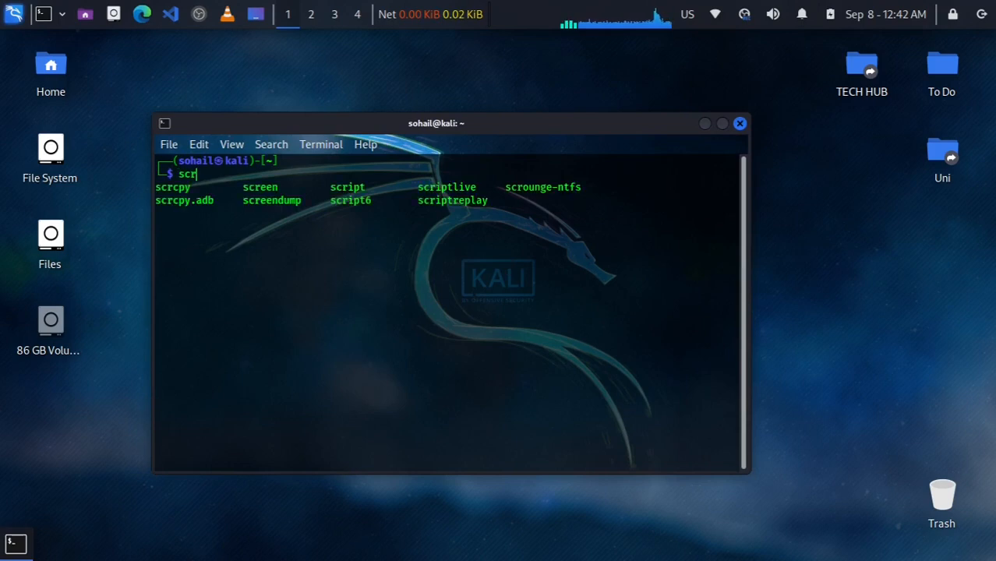
key(Tab)
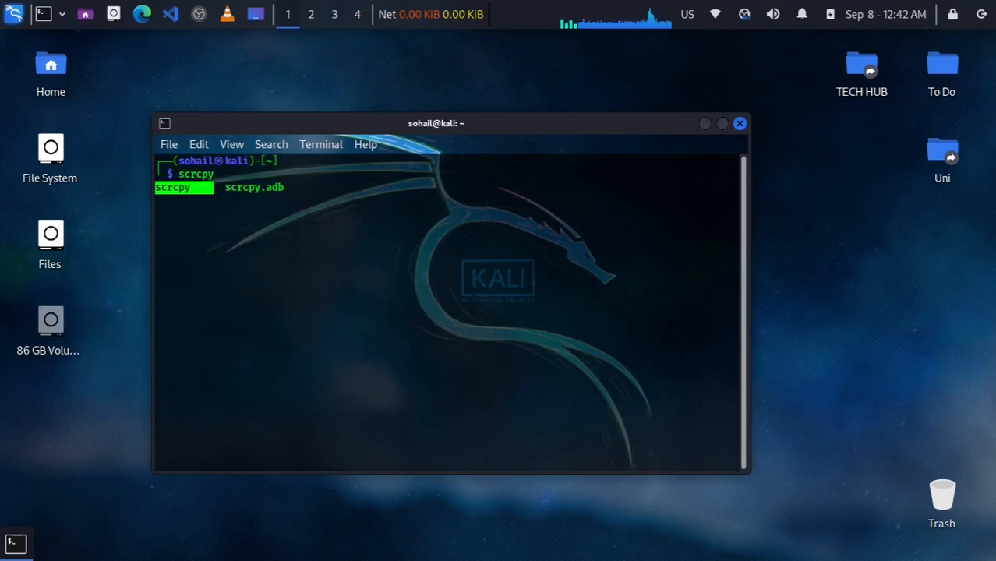